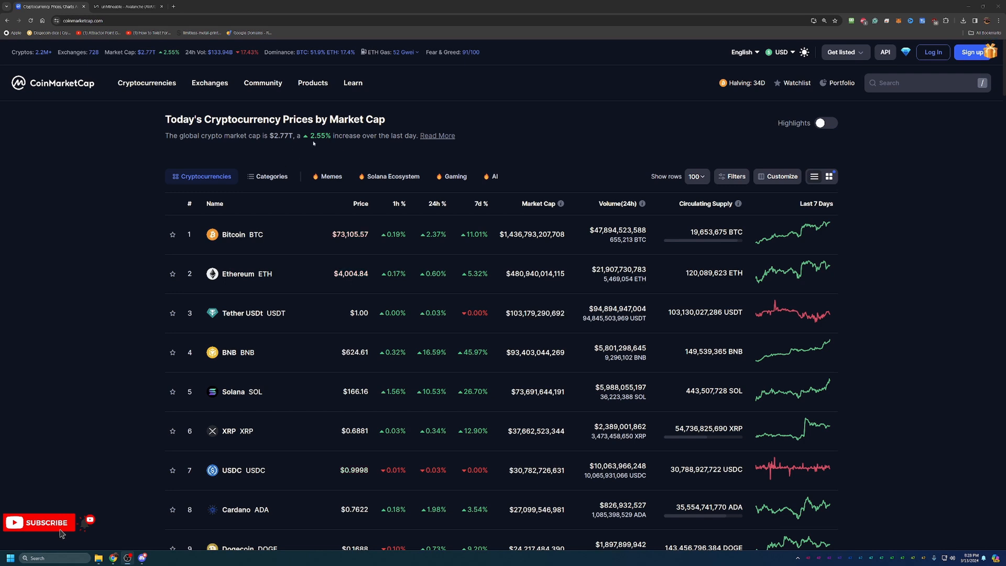
mouse_move(569, 158)
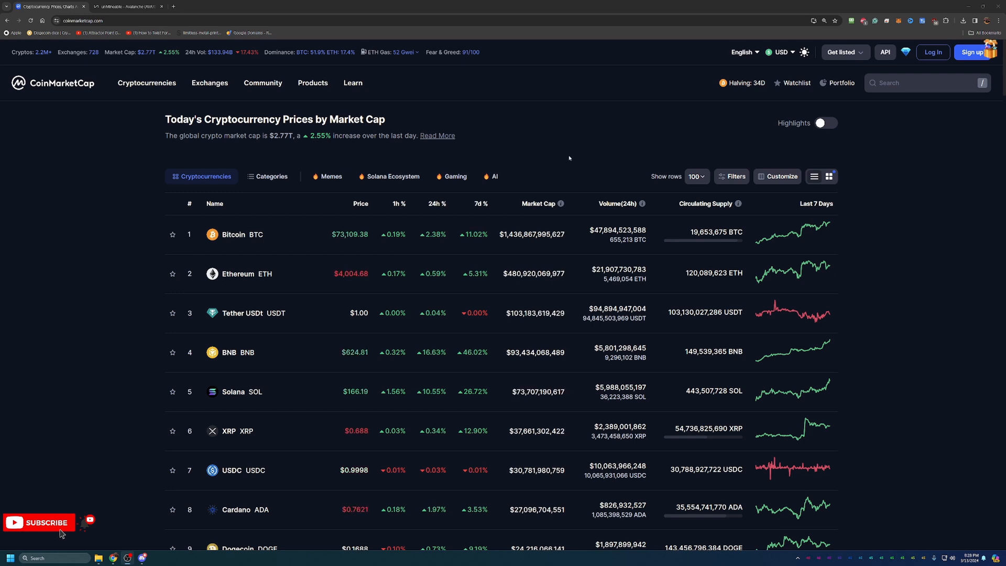
mouse_move(382, 231)
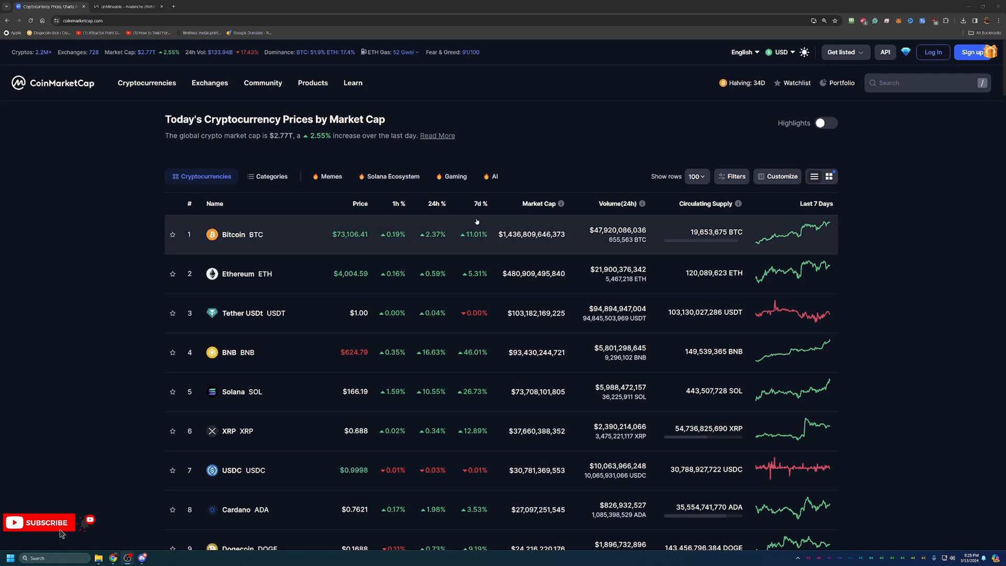
mouse_move(506, 248)
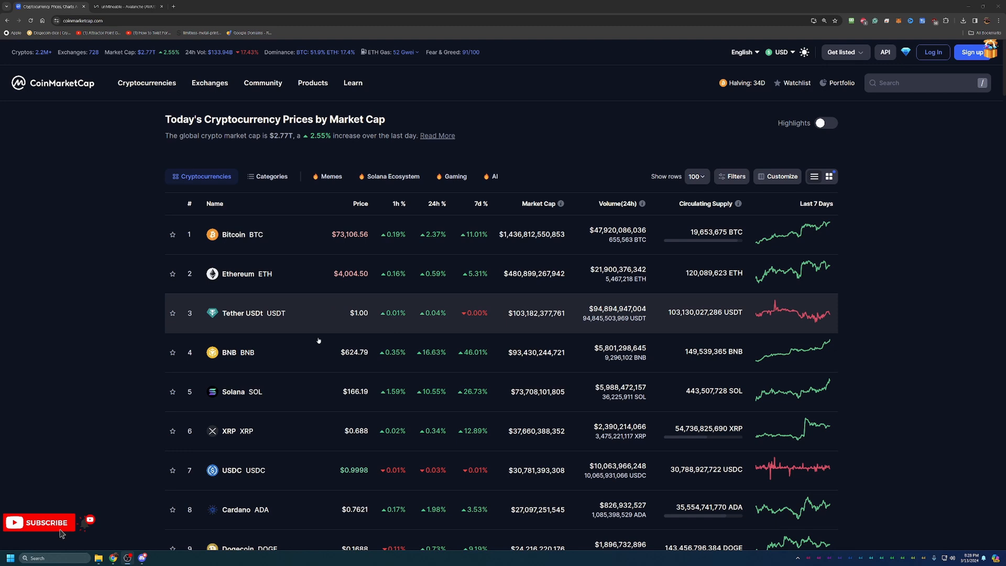
mouse_move(348, 361)
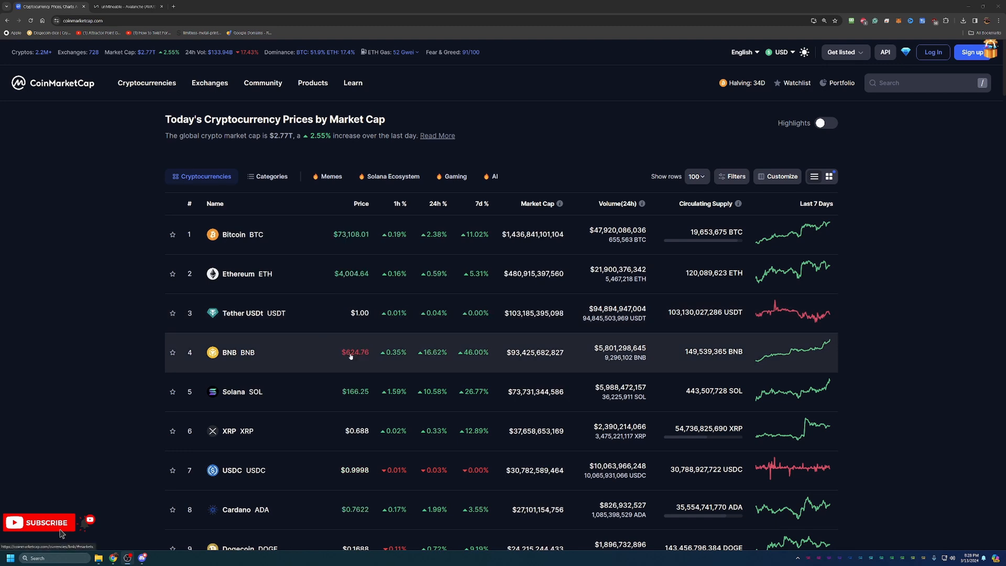
mouse_move(263, 413)
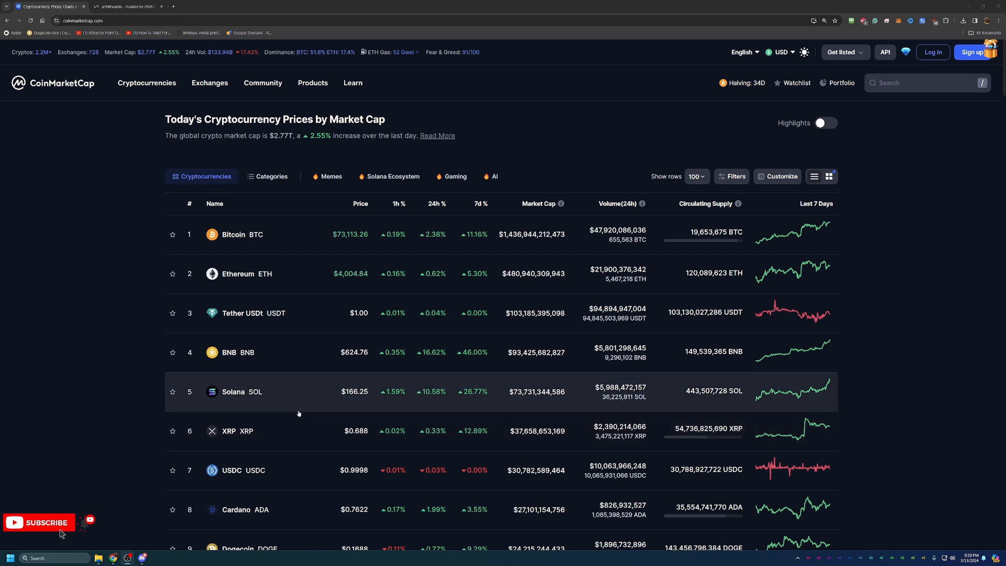
- Scroll the CoinMarketCap rankings down to show Avalanche, Dogecoin and Toncoin
scroll("down", 3)
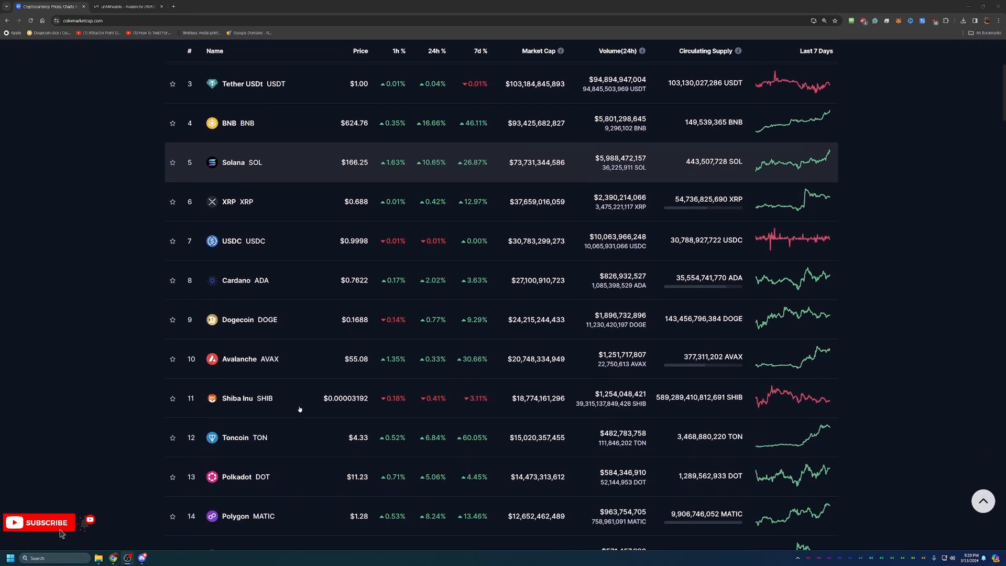
mouse_move(323, 365)
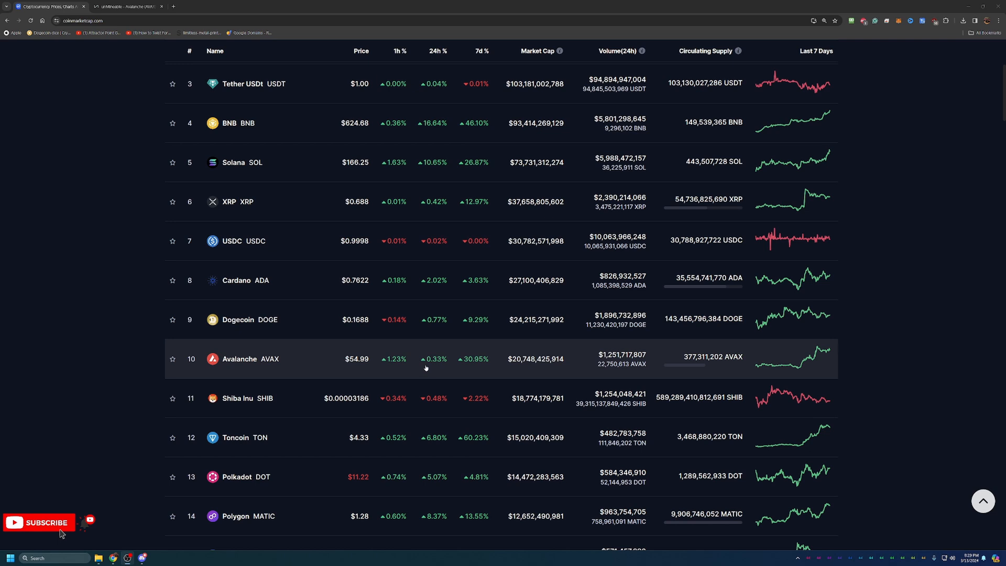
mouse_move(472, 368)
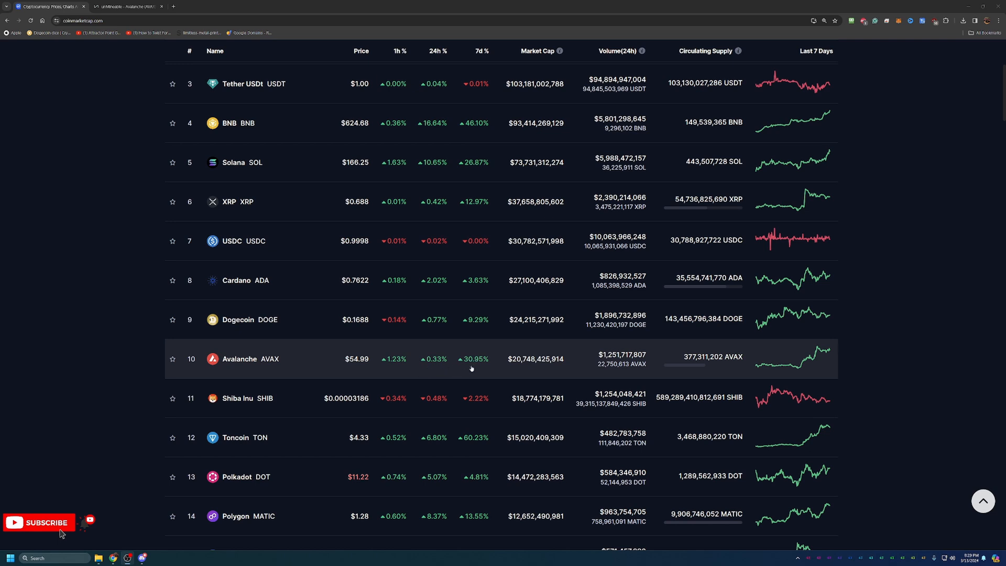
mouse_move(474, 363)
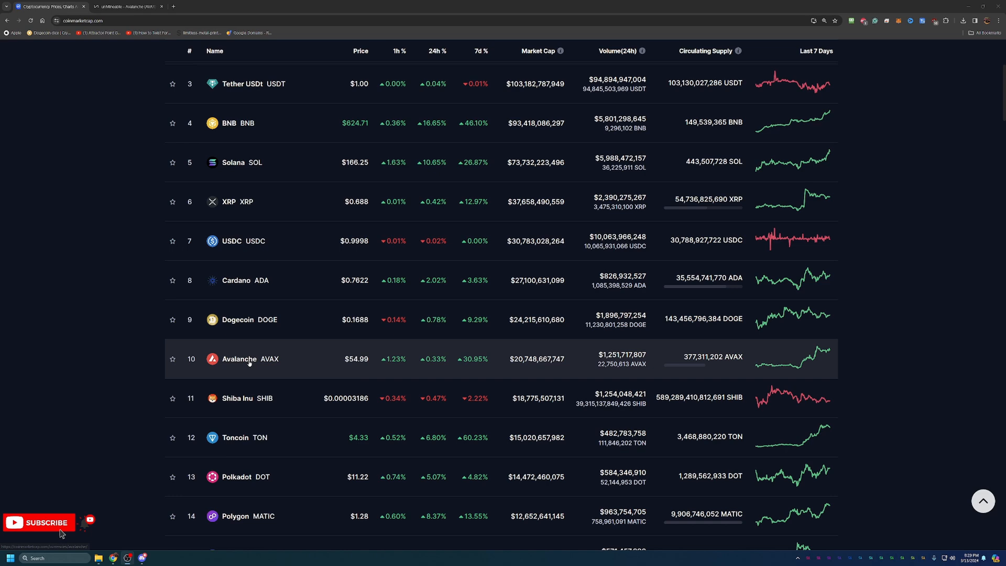
- Open Avalanche's page and view its price chart over 7D, 1M, then All
left_click(238, 358)
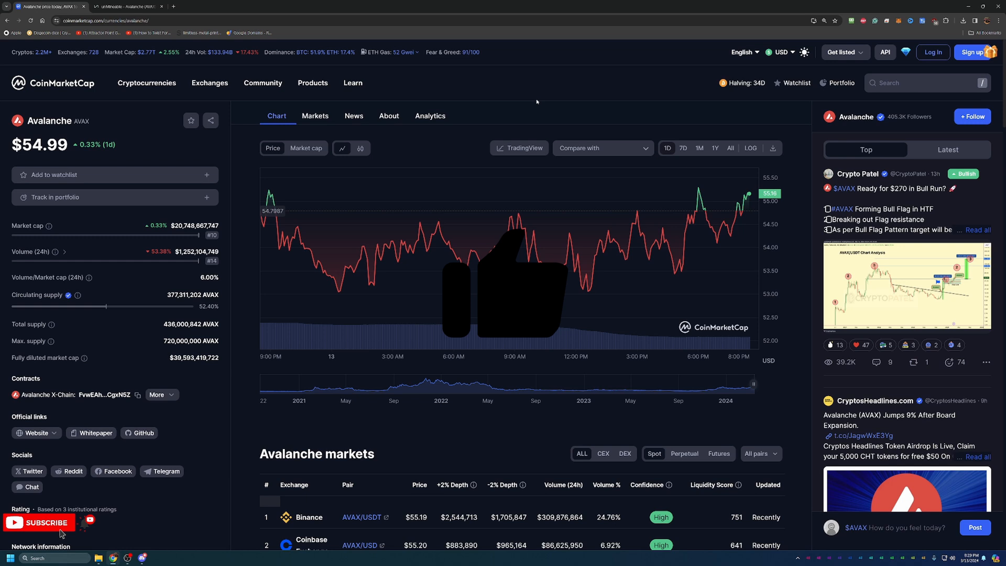
left_click(682, 148)
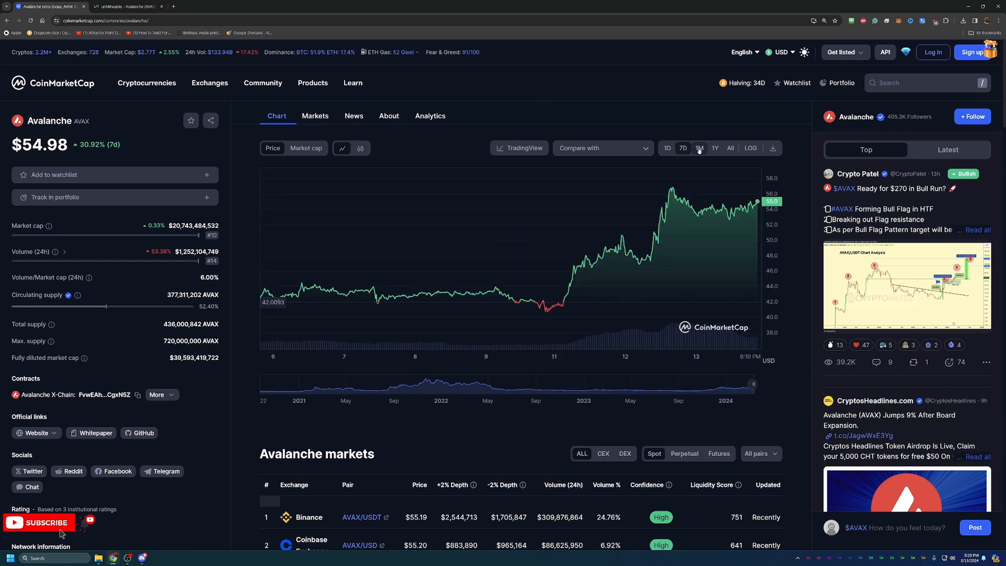
left_click(698, 148)
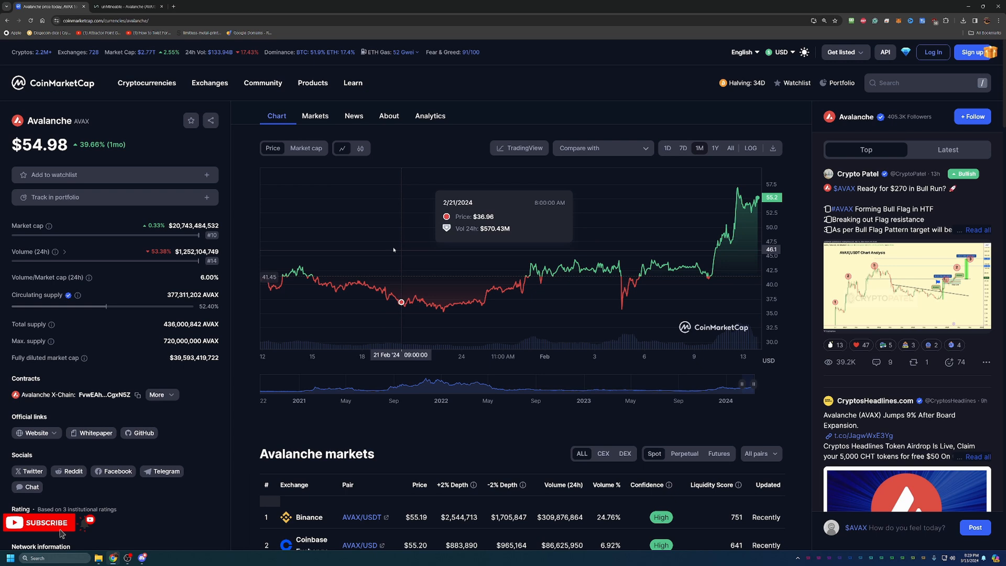
mouse_move(815, 190)
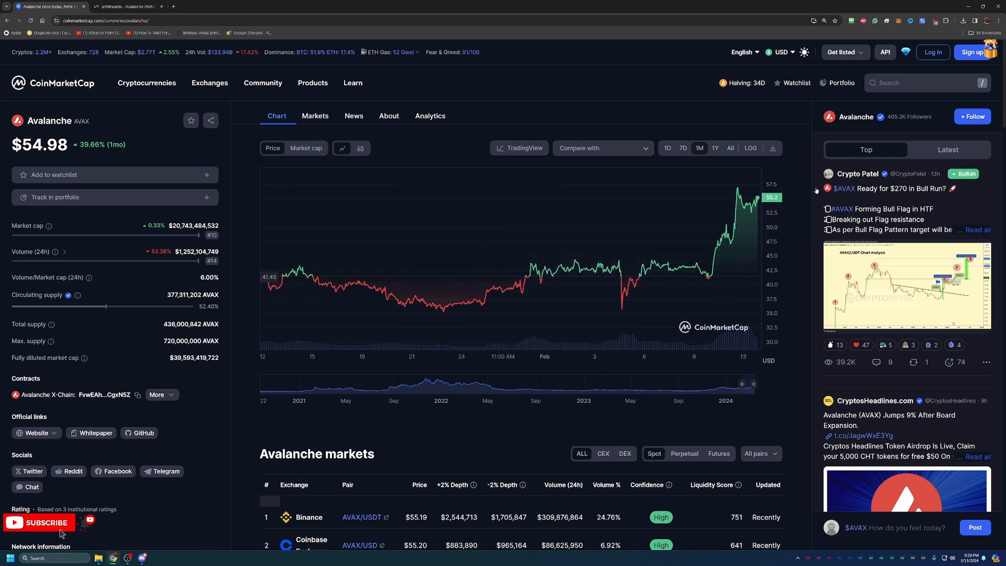
mouse_move(509, 194)
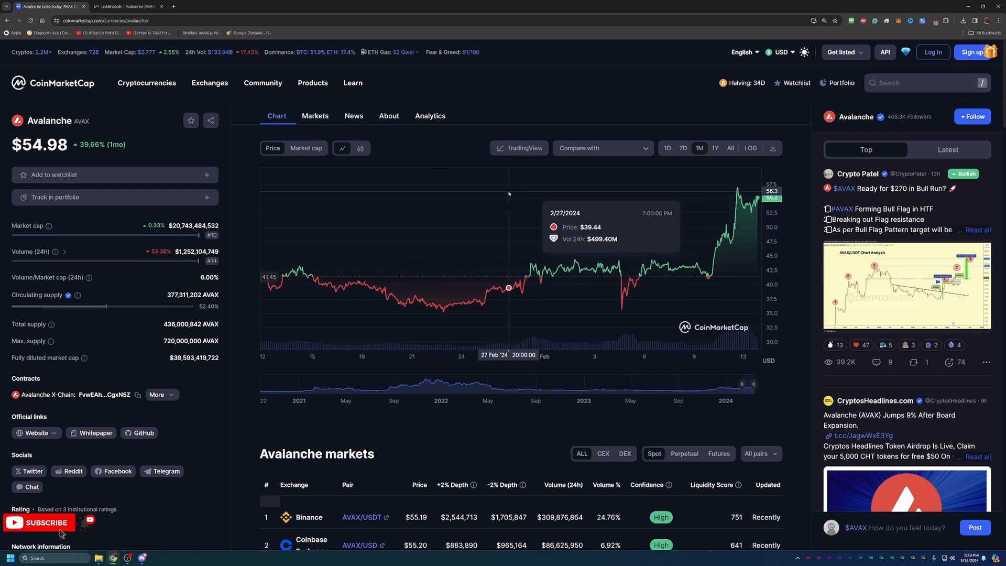
mouse_move(432, 74)
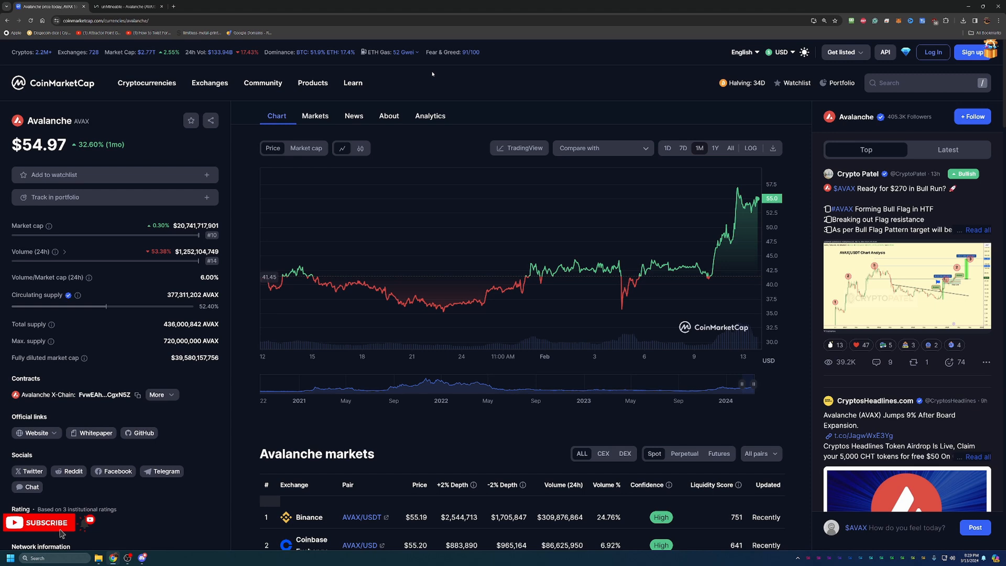
mouse_move(442, 58)
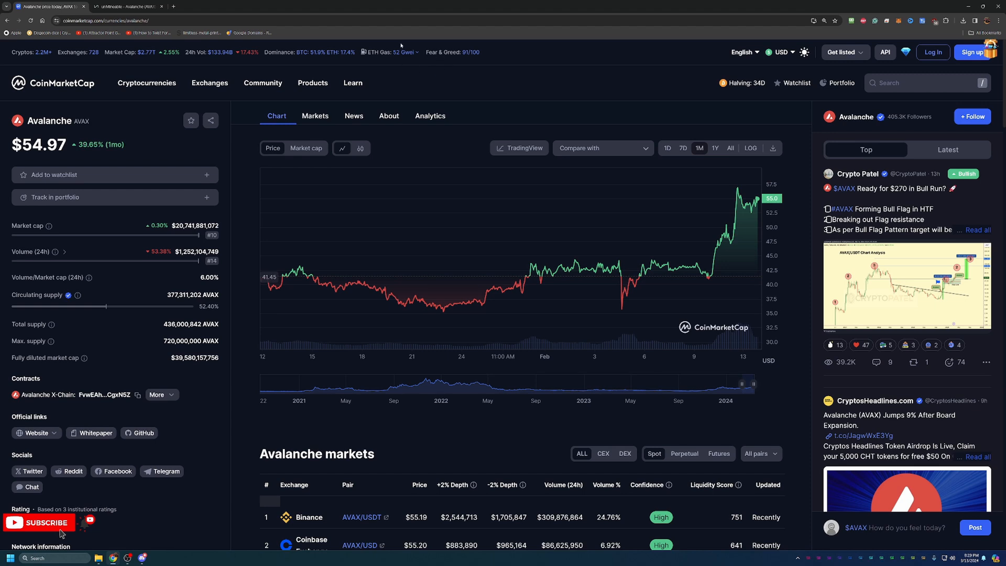
mouse_move(581, 90)
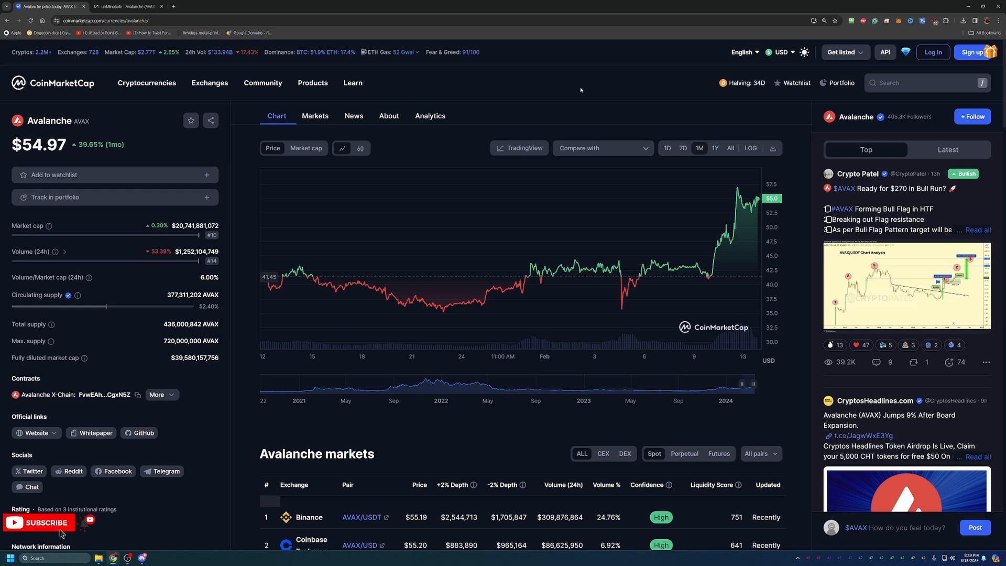
mouse_move(551, 84)
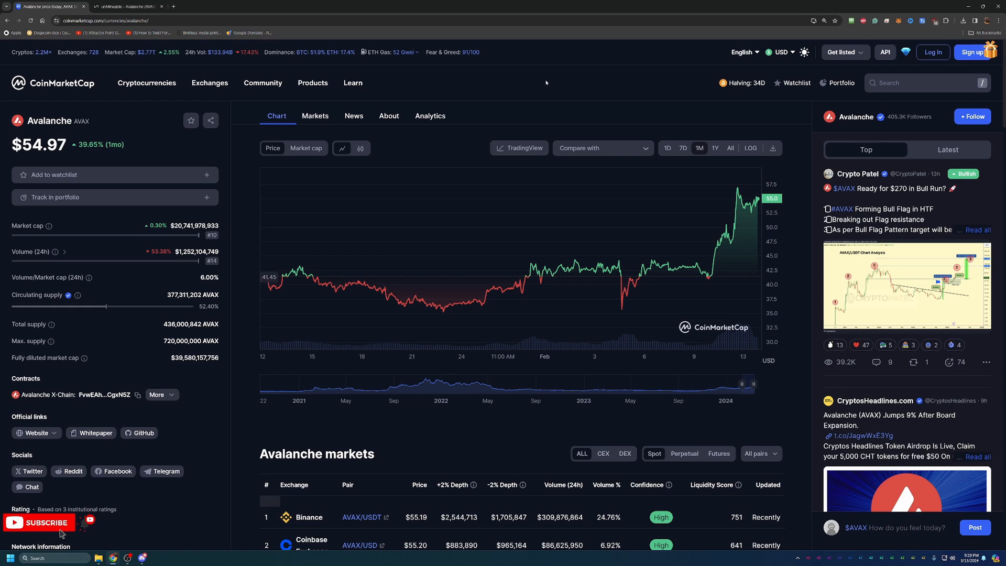
mouse_move(534, 91)
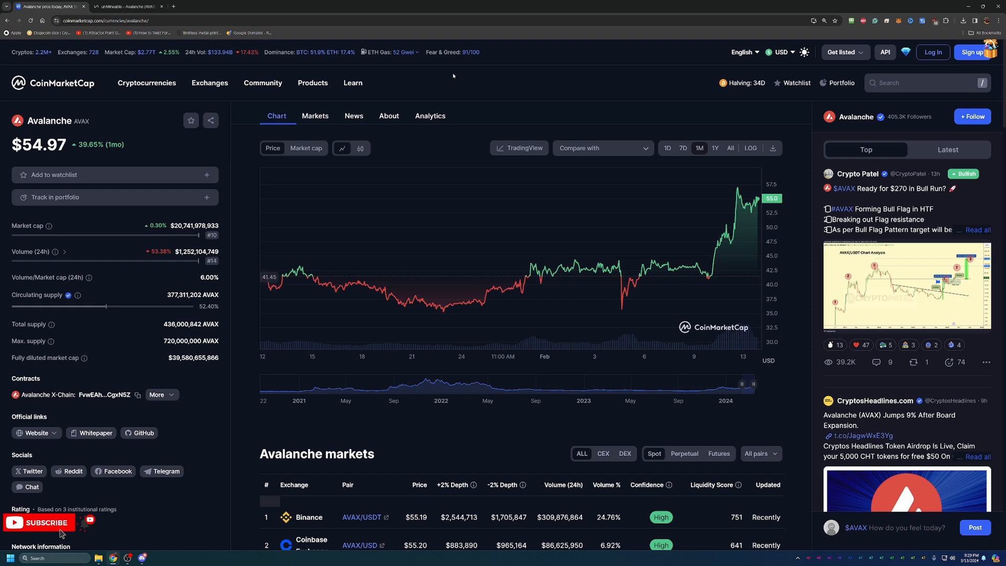
mouse_move(720, 121)
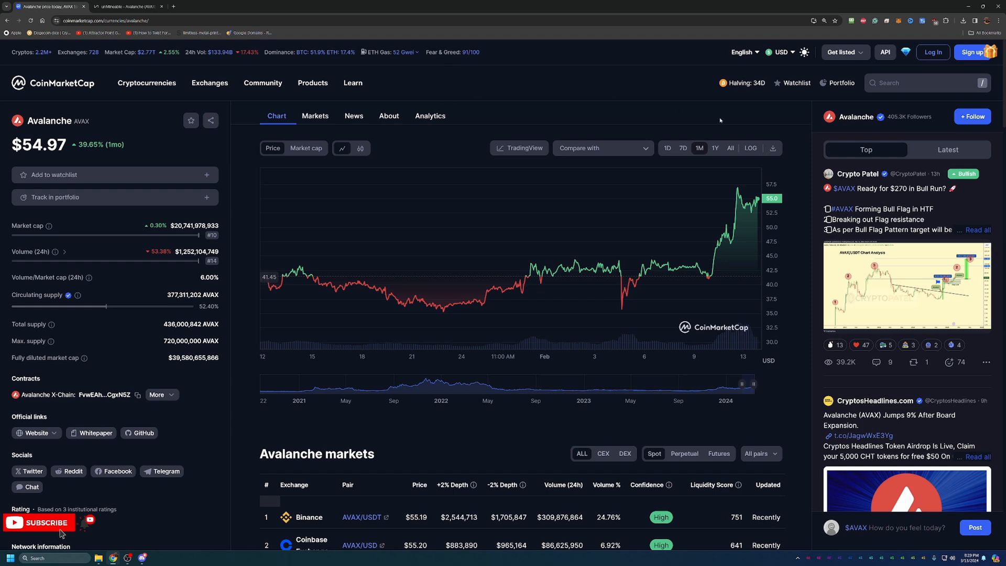
left_click(730, 148)
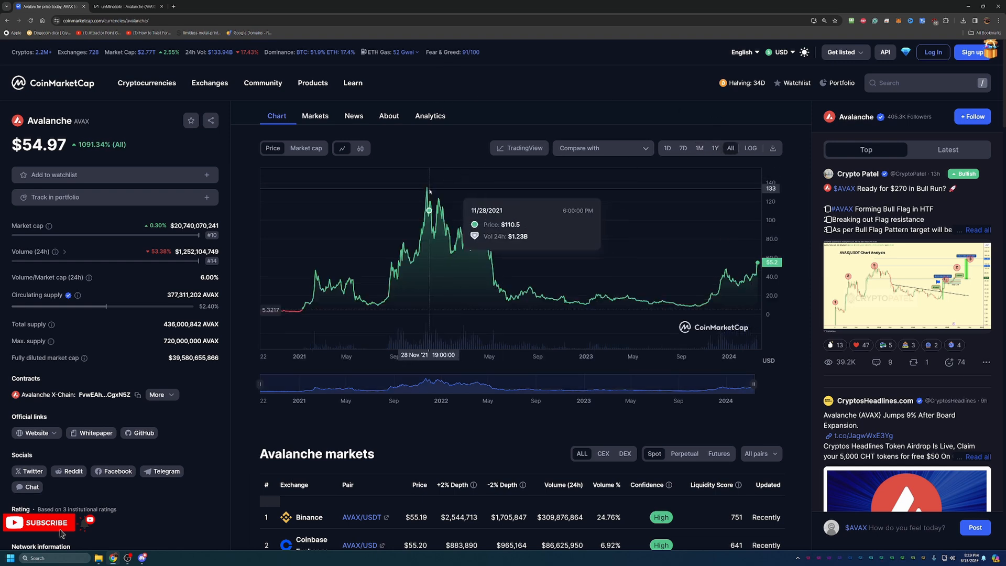
mouse_move(426, 194)
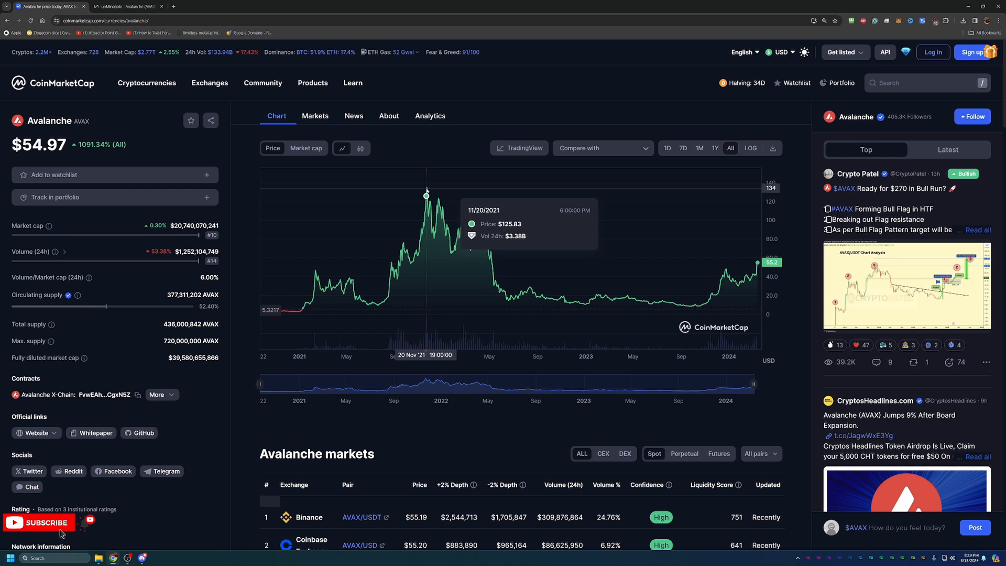
mouse_move(426, 206)
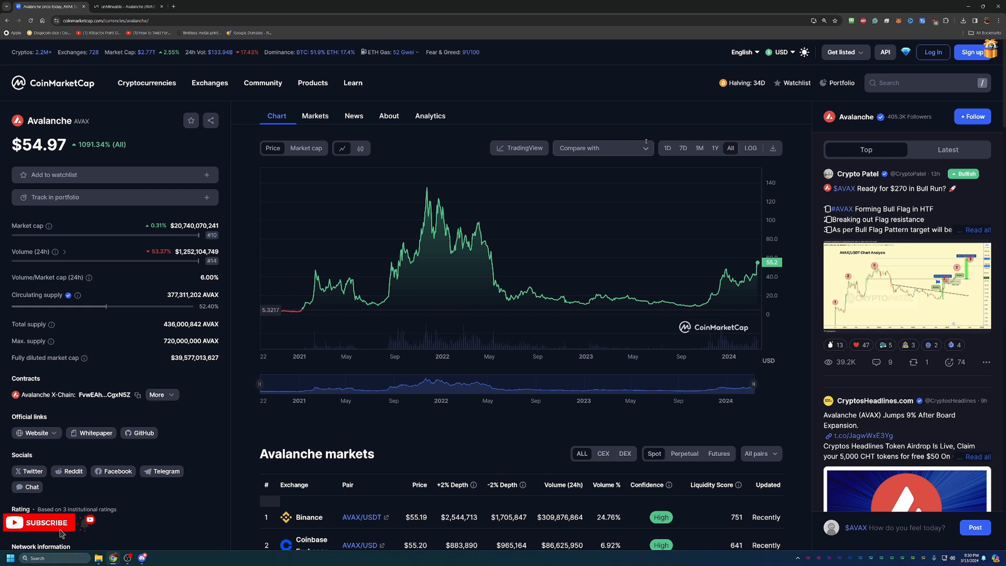
mouse_move(510, 299)
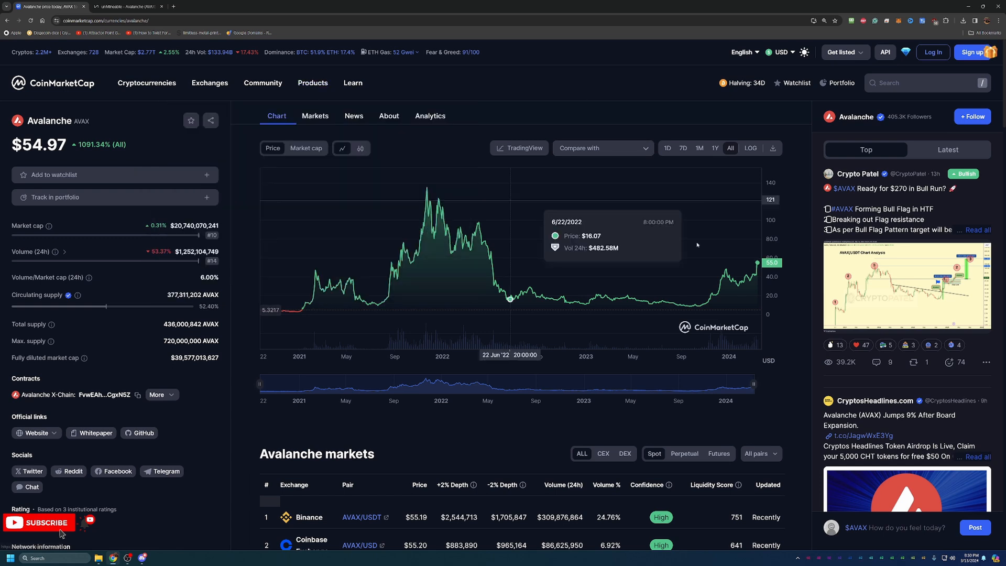
right_click(512, 369)
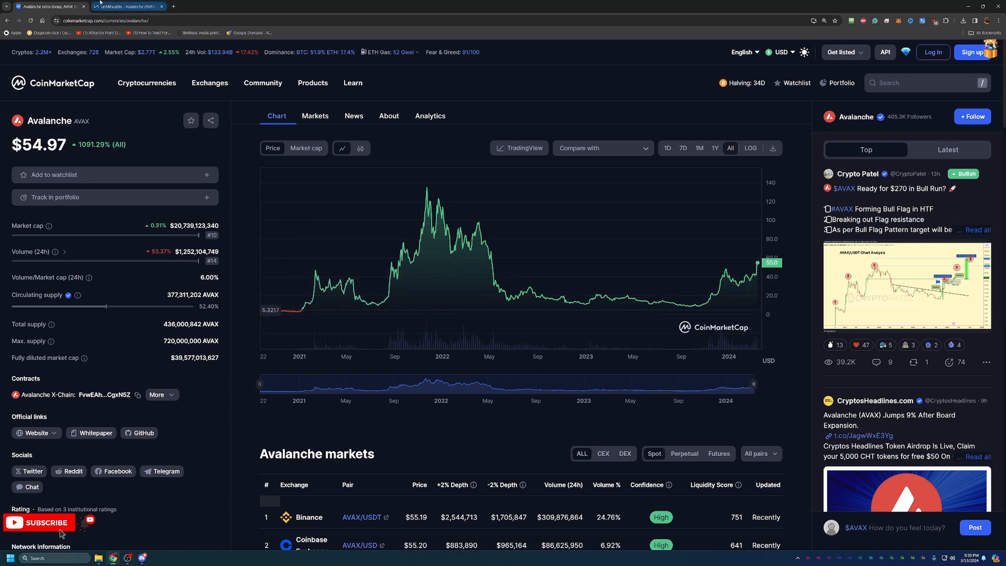
- Open WhatToMine's calculator in a new tab and expand the full GPU model list
left_click(126, 6)
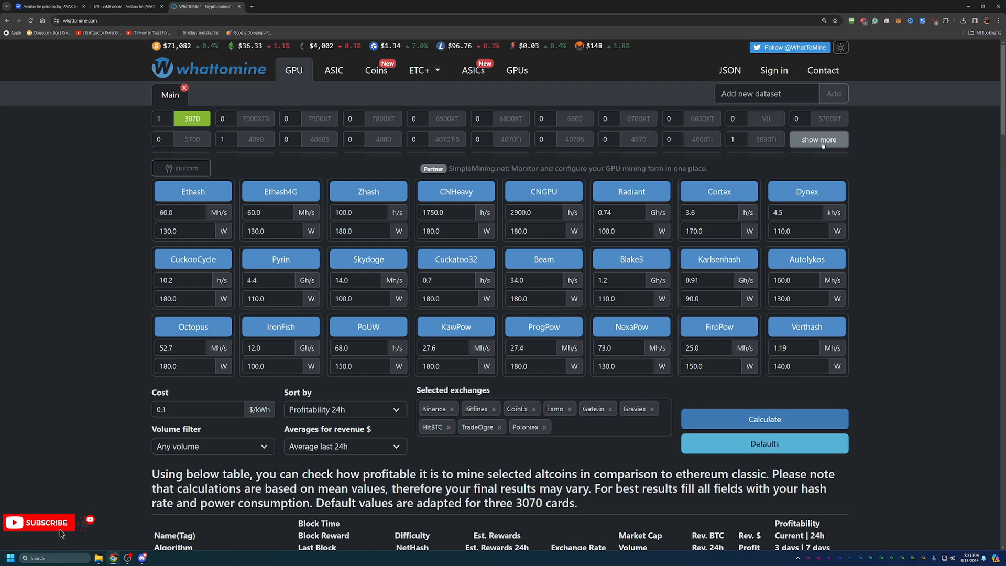
left_click(818, 139)
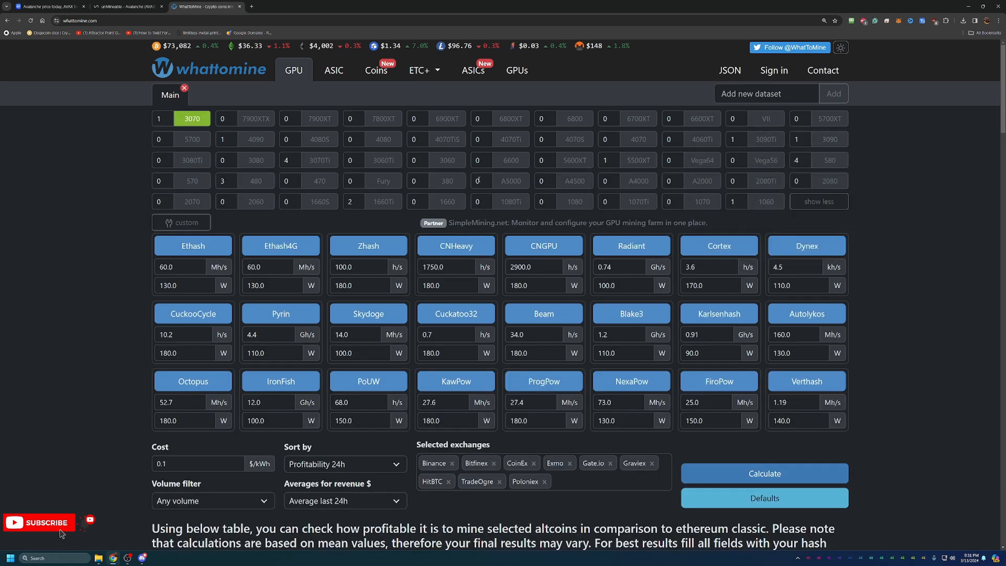
scroll("down", 3)
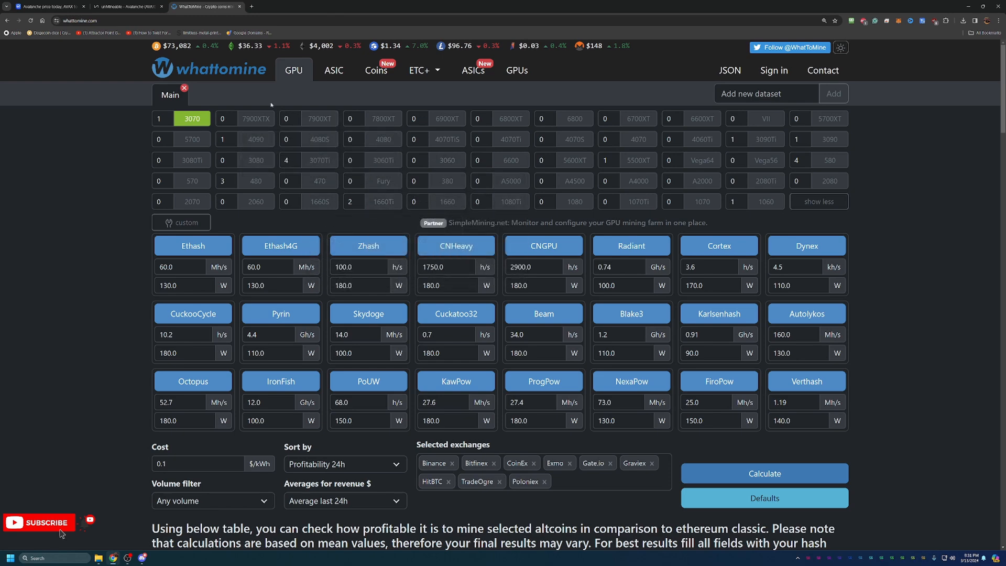
- Return to unMineable's AVAX Start earning page and view the Sha512256d pool
left_click(128, 6)
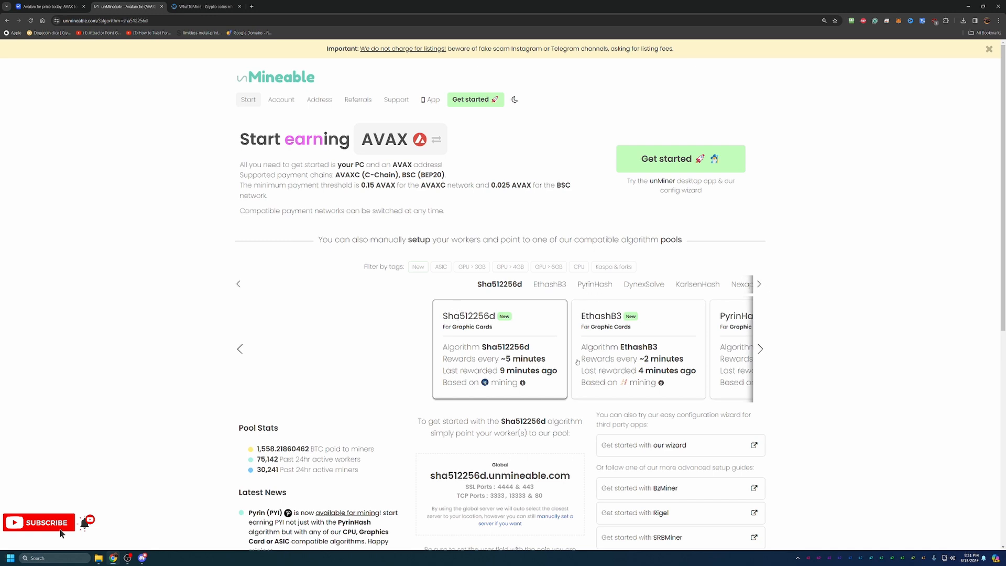
mouse_move(573, 361)
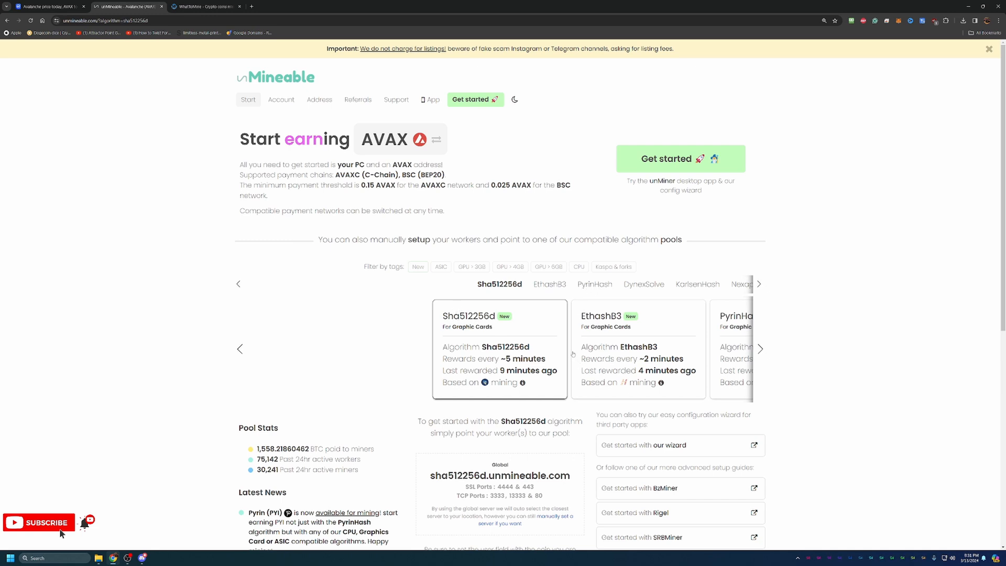
mouse_move(416, 343)
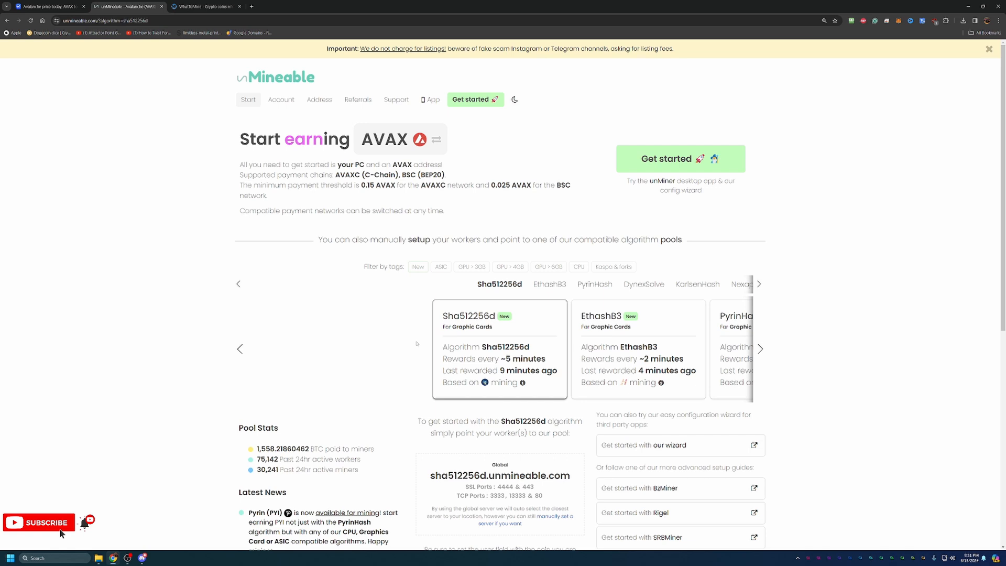
scroll("down", 3)
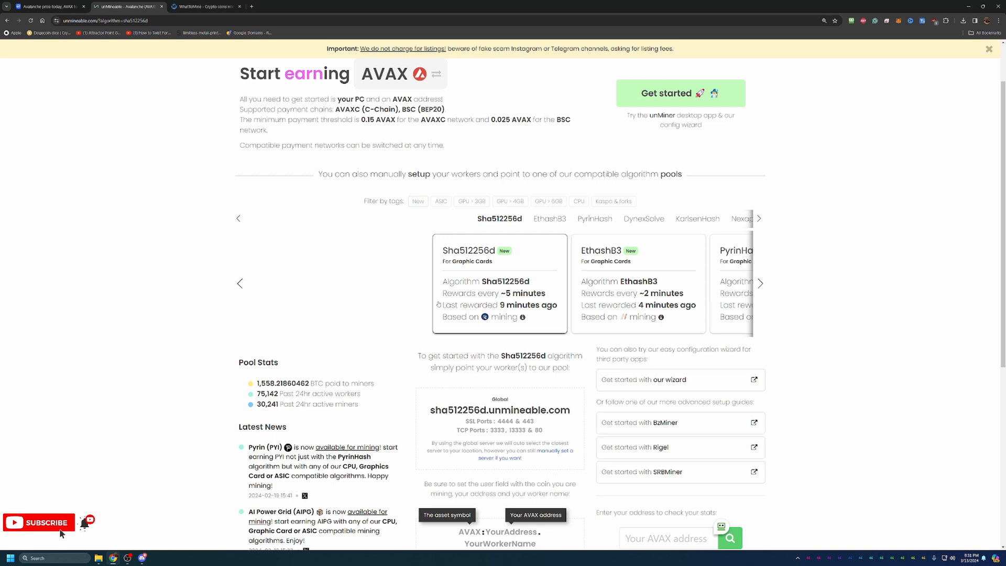
mouse_move(439, 304)
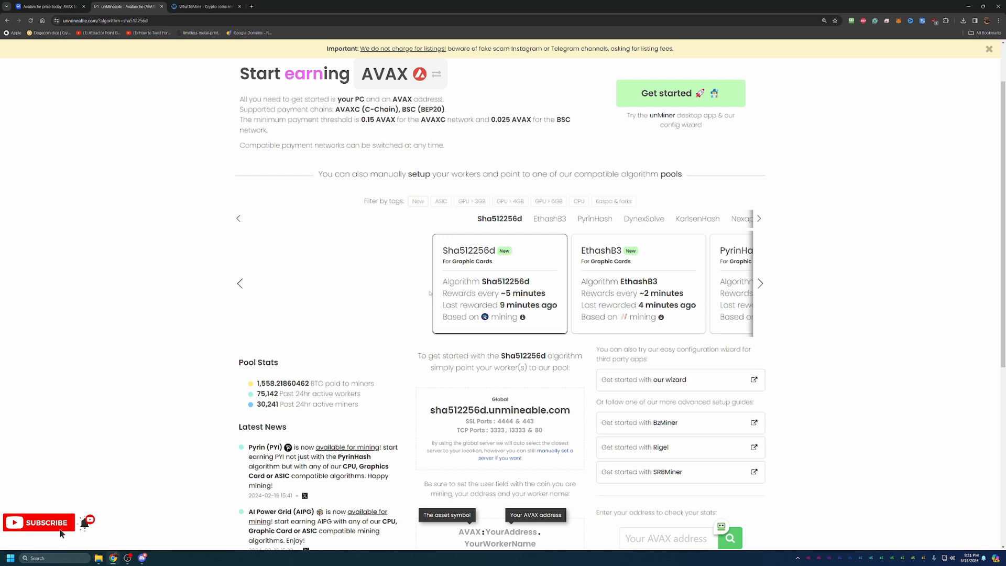
mouse_move(411, 237)
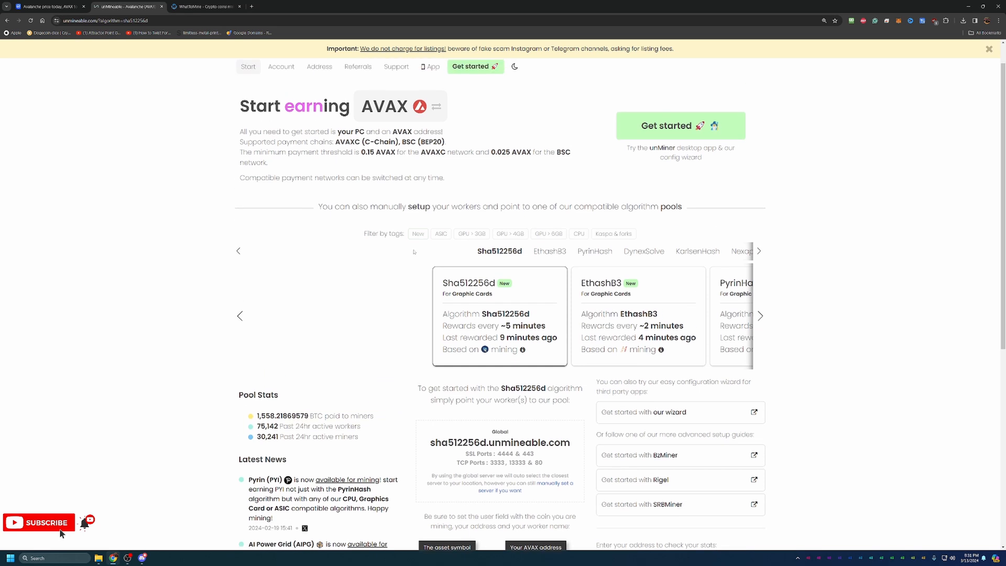
scroll("down", 3)
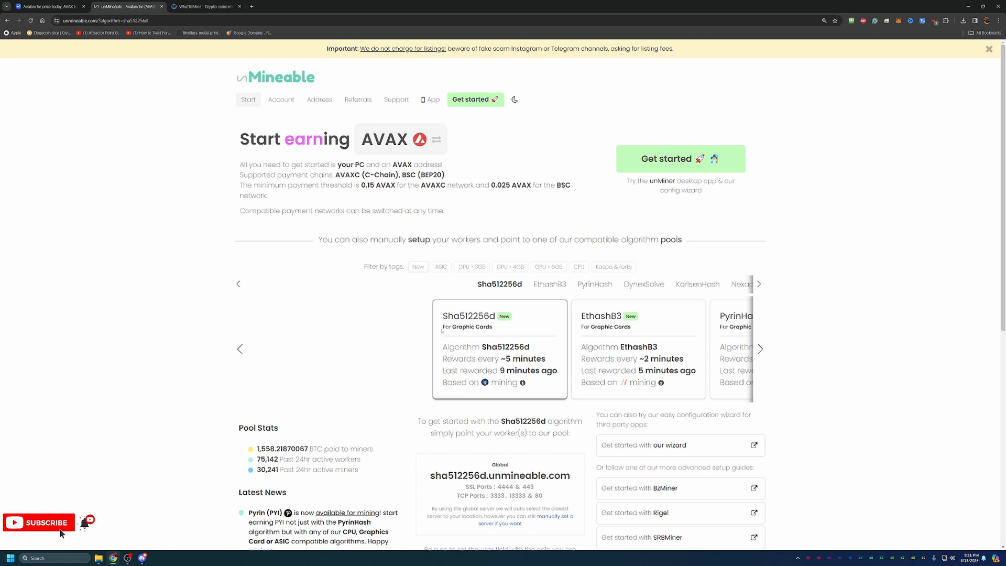
mouse_move(662, 437)
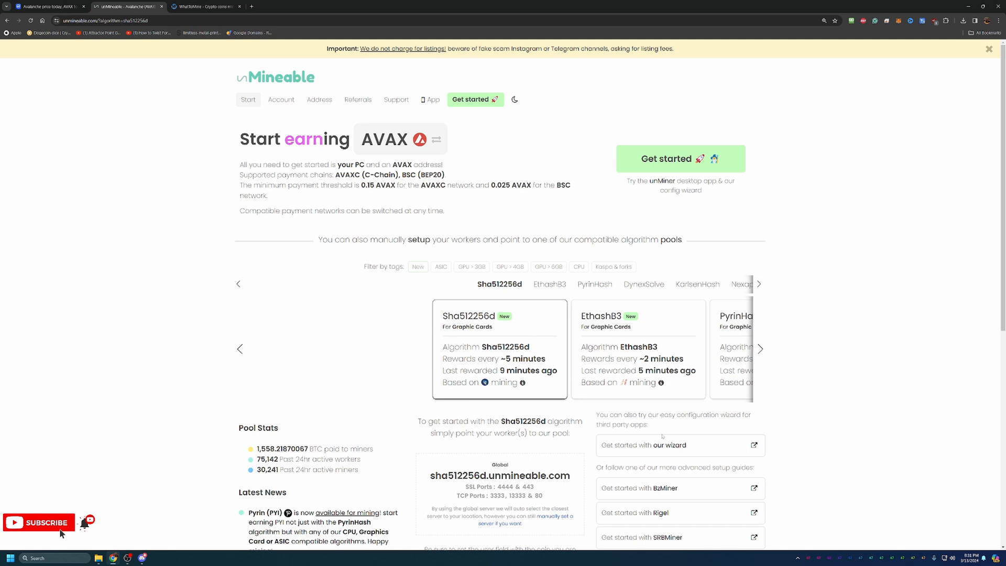
mouse_move(867, 501)
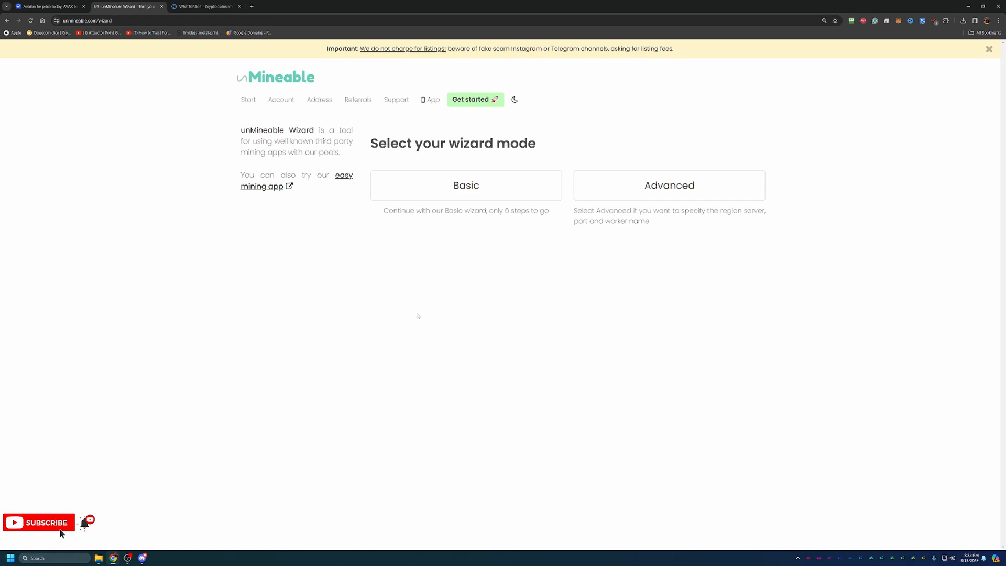
mouse_move(417, 315)
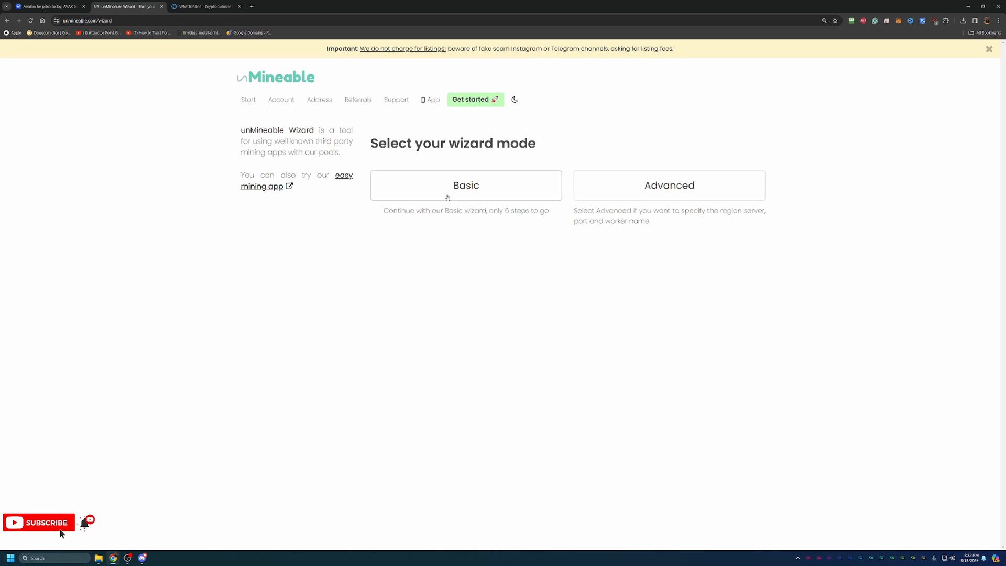
- Choose Basic mode and Graphics Card (GPU) hardware in the wizard
left_click(465, 185)
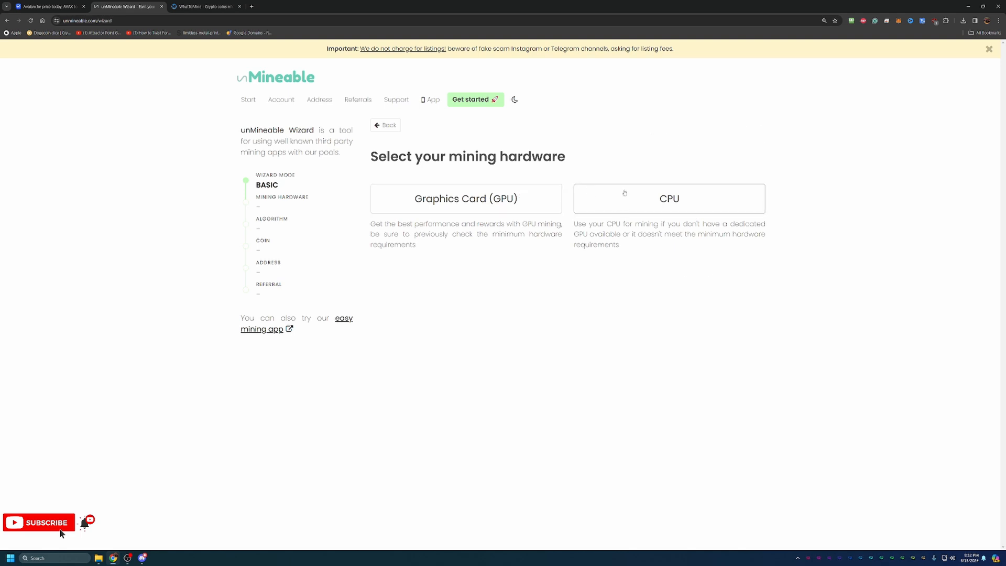
mouse_move(625, 189)
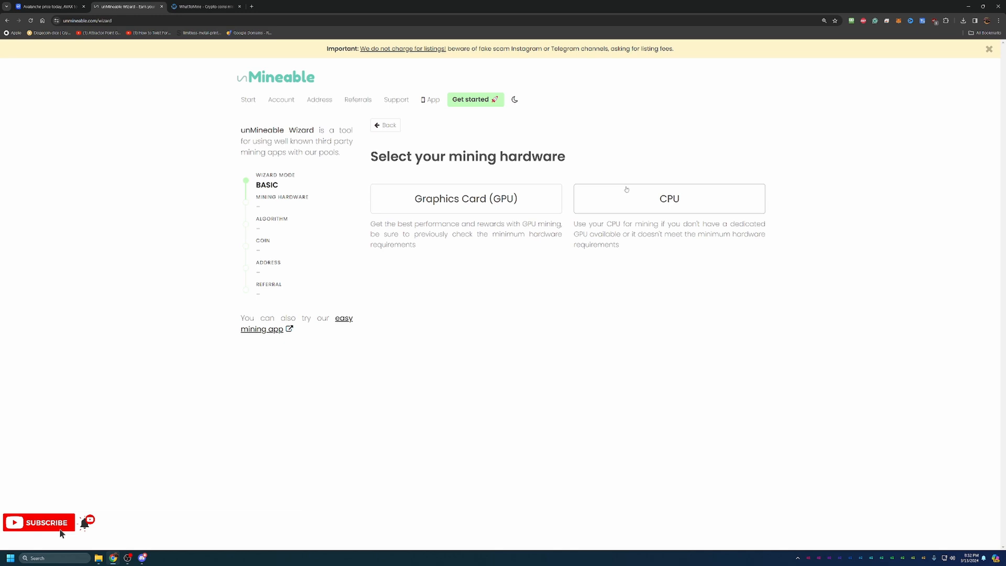
mouse_move(689, 185)
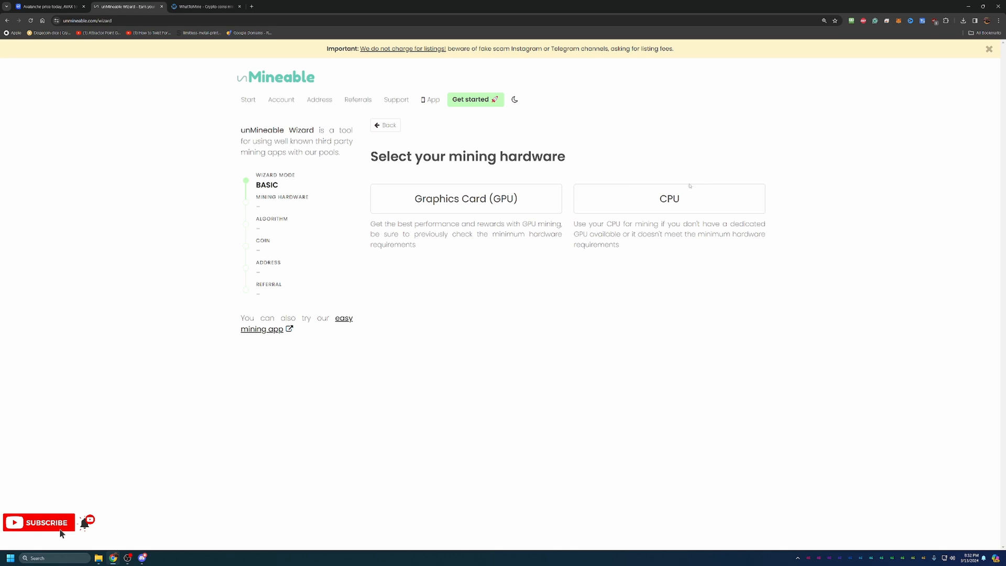
left_click(465, 198)
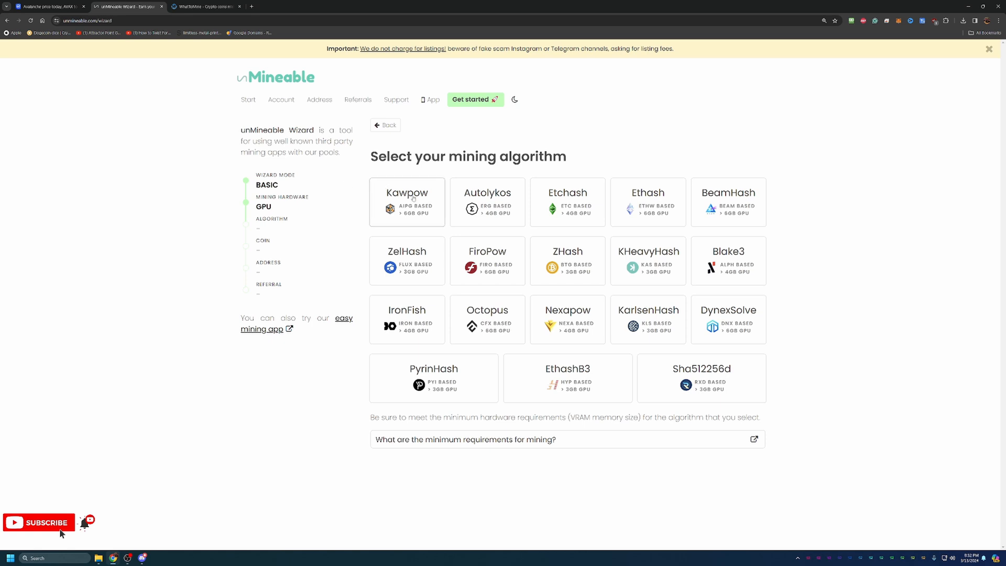
mouse_move(407, 217)
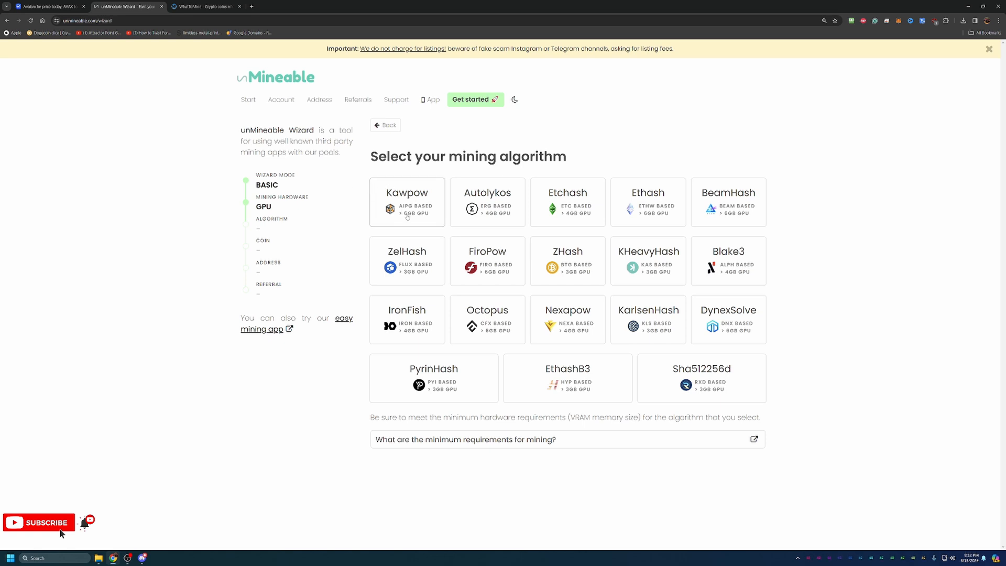
mouse_move(407, 218)
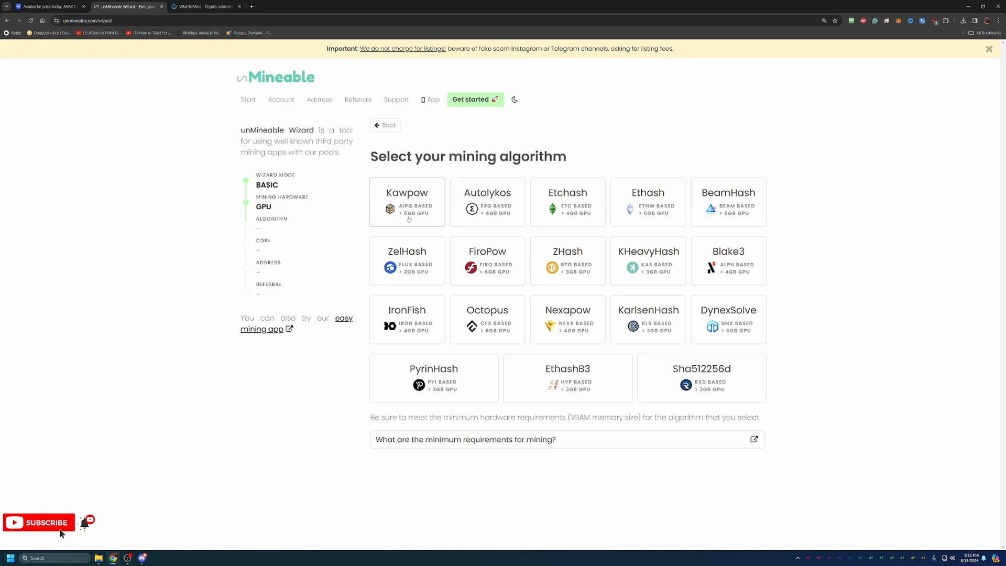
mouse_move(730, 246)
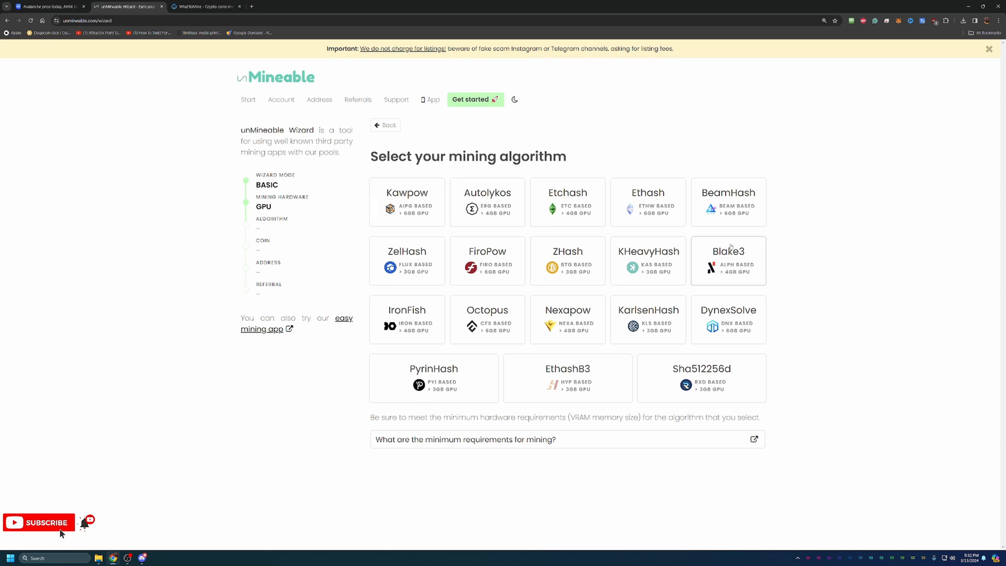
mouse_move(401, 201)
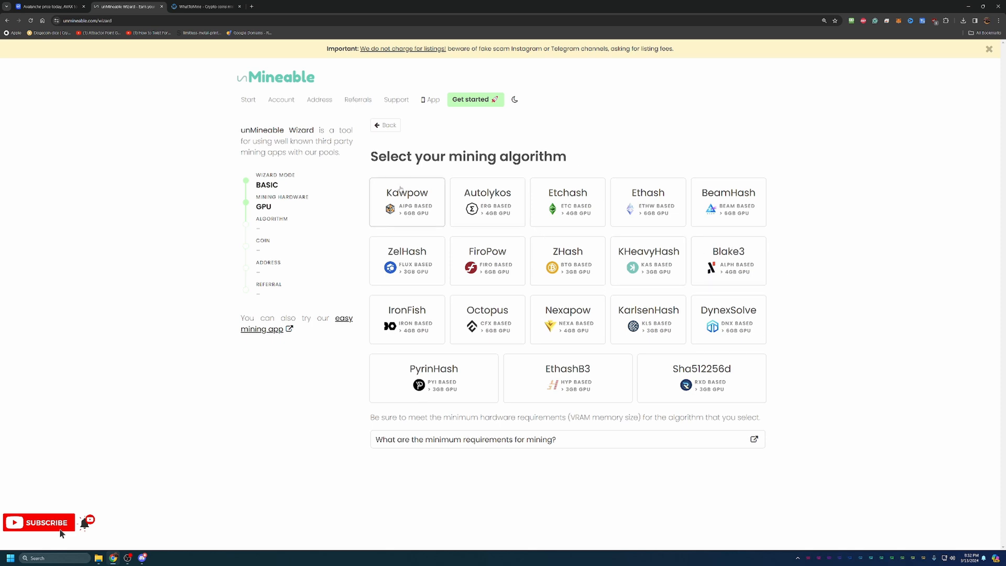
left_click(407, 201)
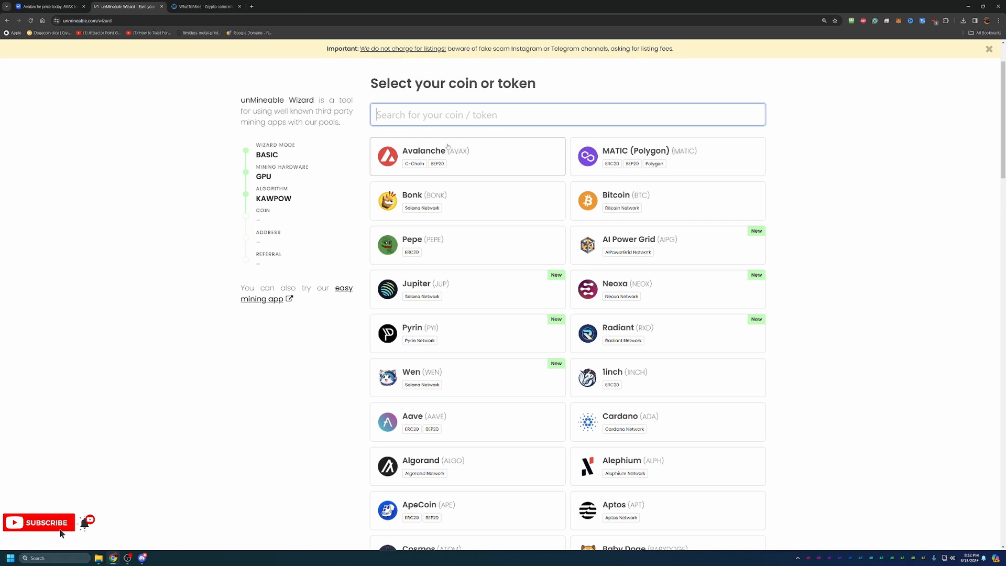
left_click(467, 156)
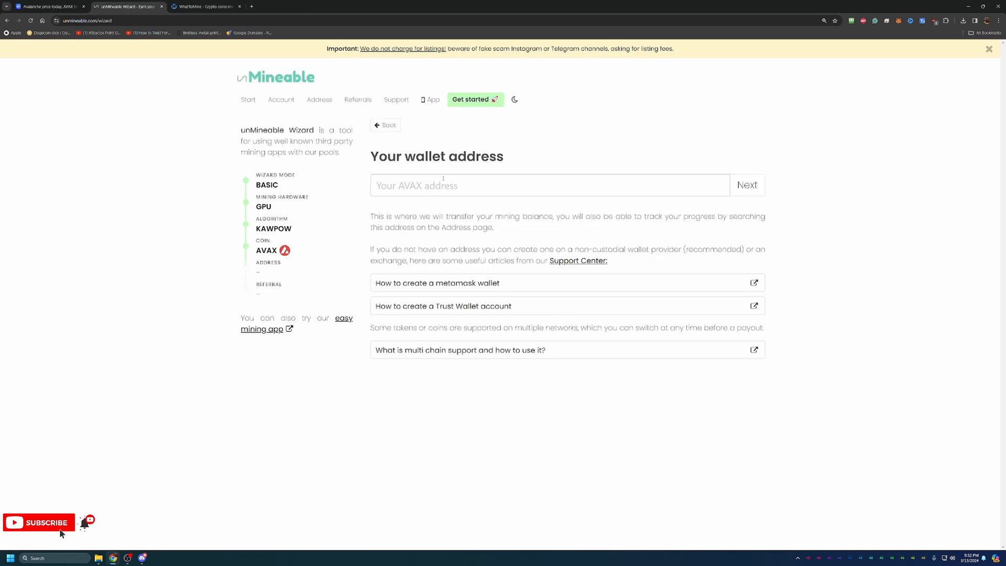
type("0x1825d24779899C82e2EdA5fcFF9991E4600989E4")
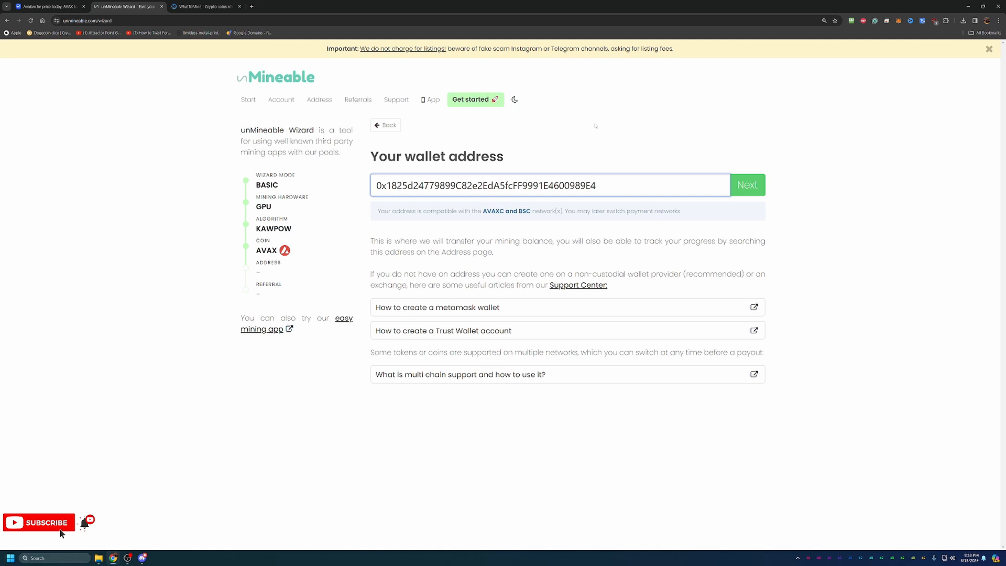
left_click(549, 186)
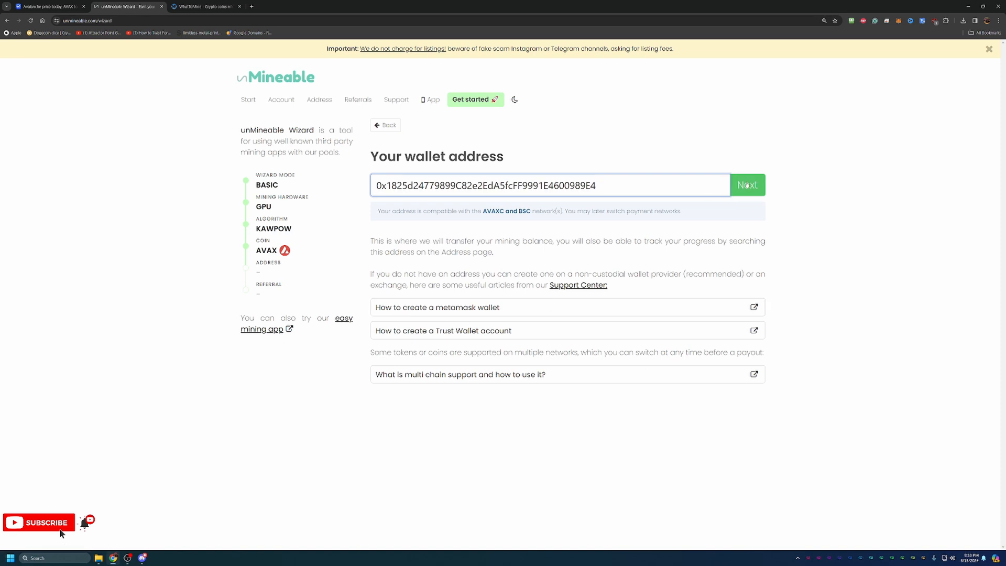
- Confirm the address and open the referral benefits page in a new tab
left_click(746, 185)
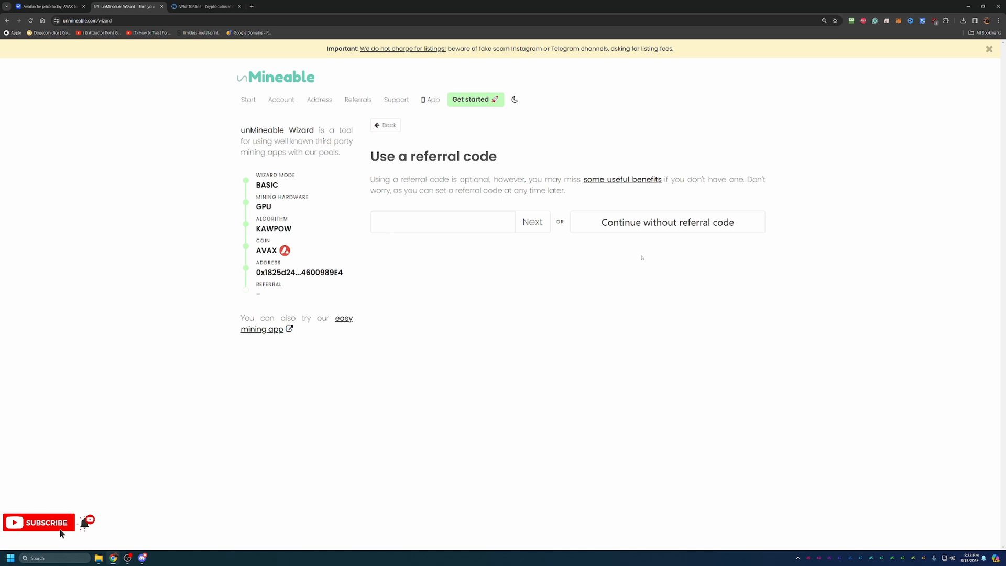
left_click(442, 222)
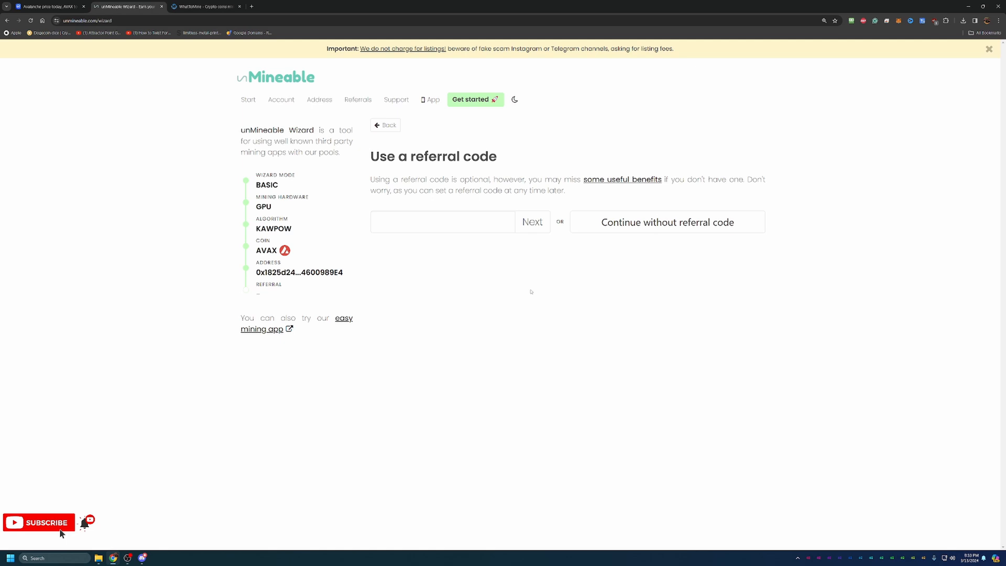
mouse_move(614, 182)
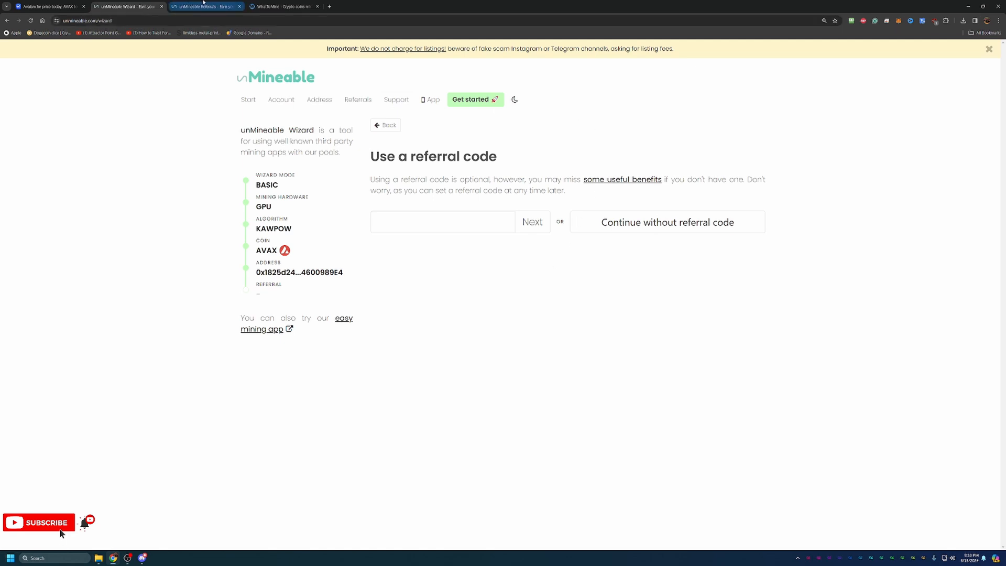
left_click(357, 100)
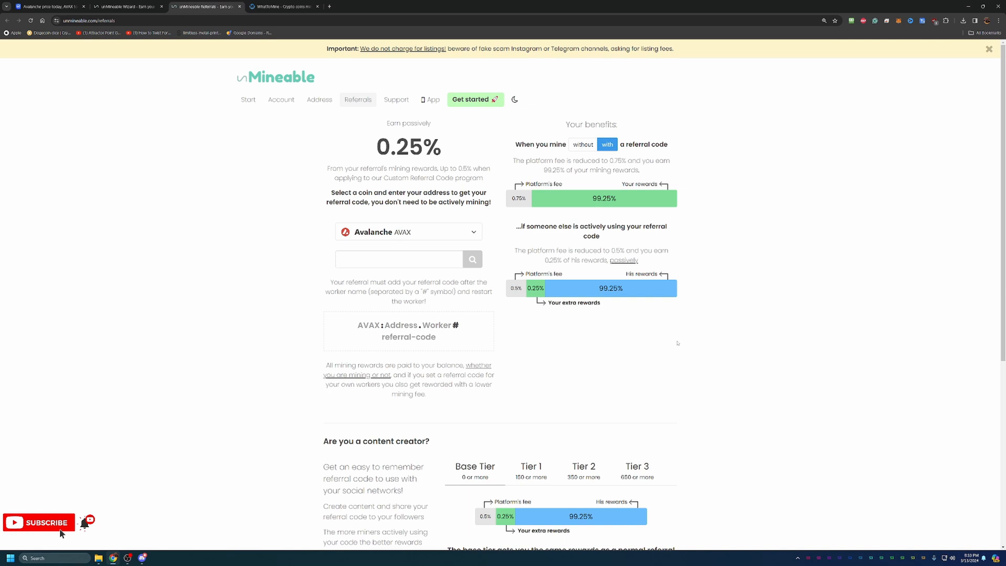
mouse_move(605, 79)
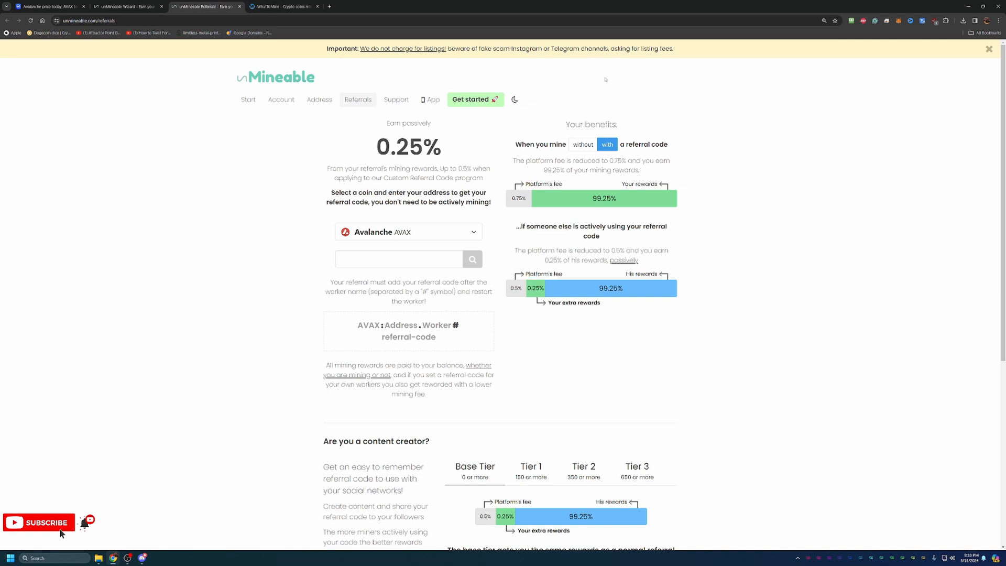
left_click(583, 144)
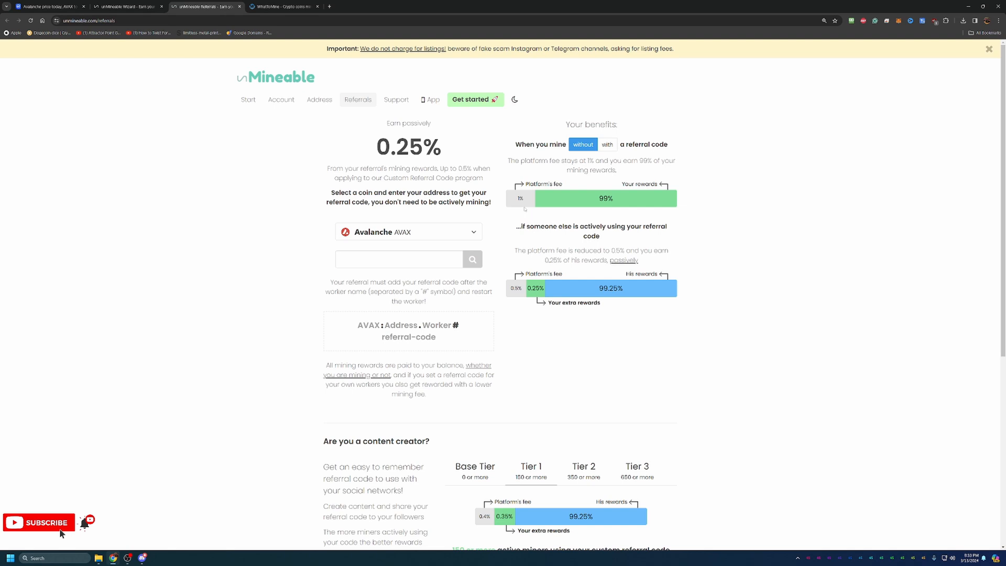
left_click(606, 145)
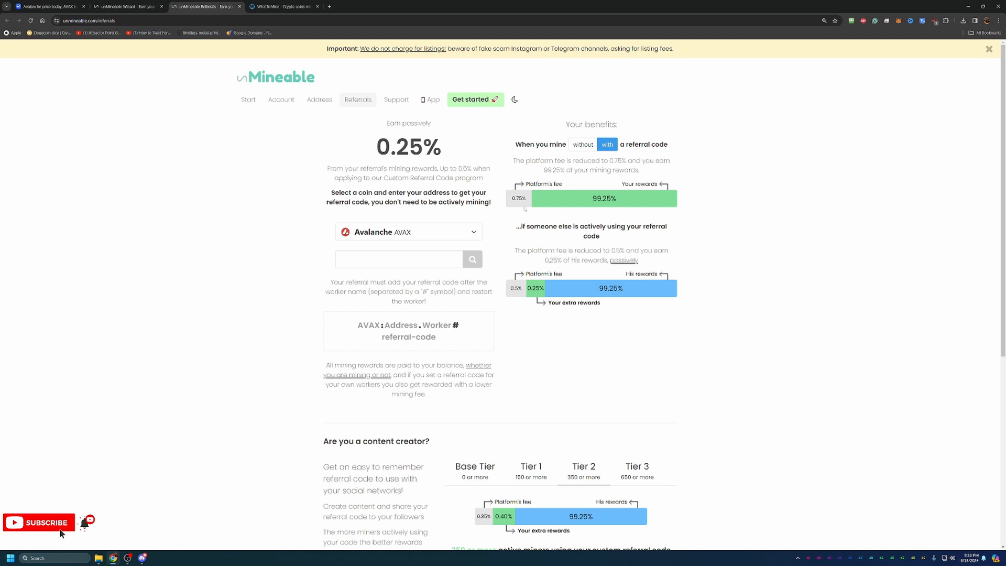
left_click(582, 143)
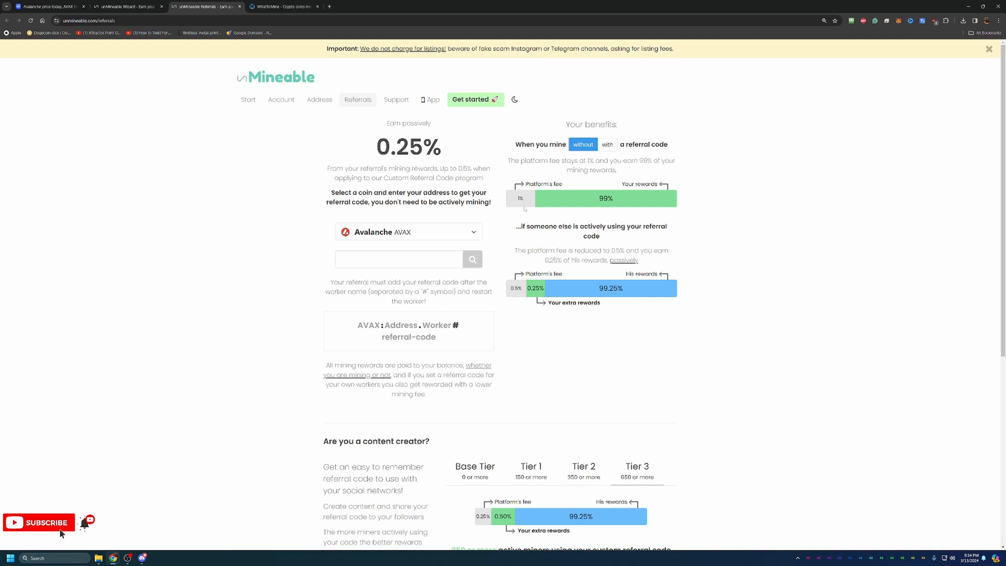
left_click(606, 144)
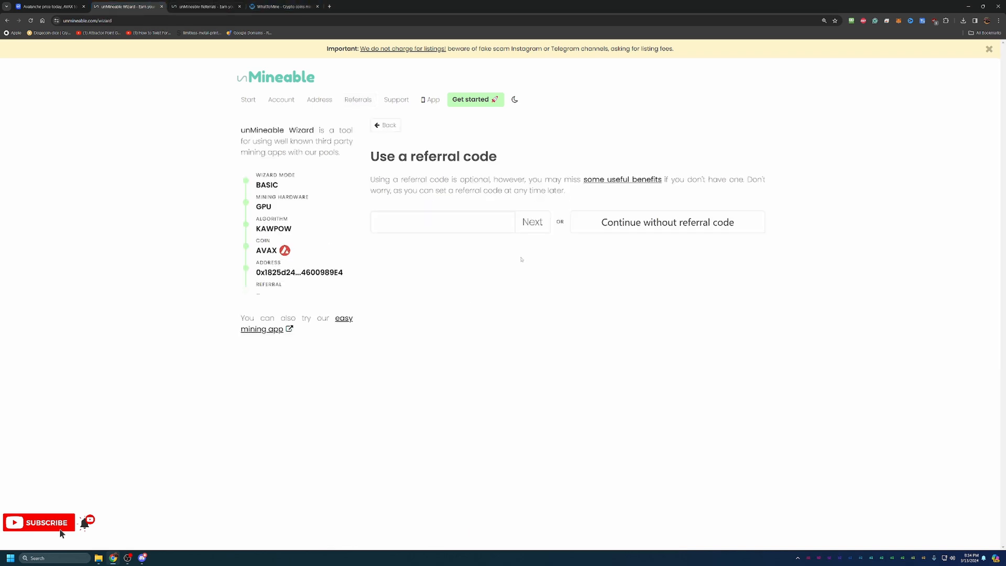
mouse_move(633, 195)
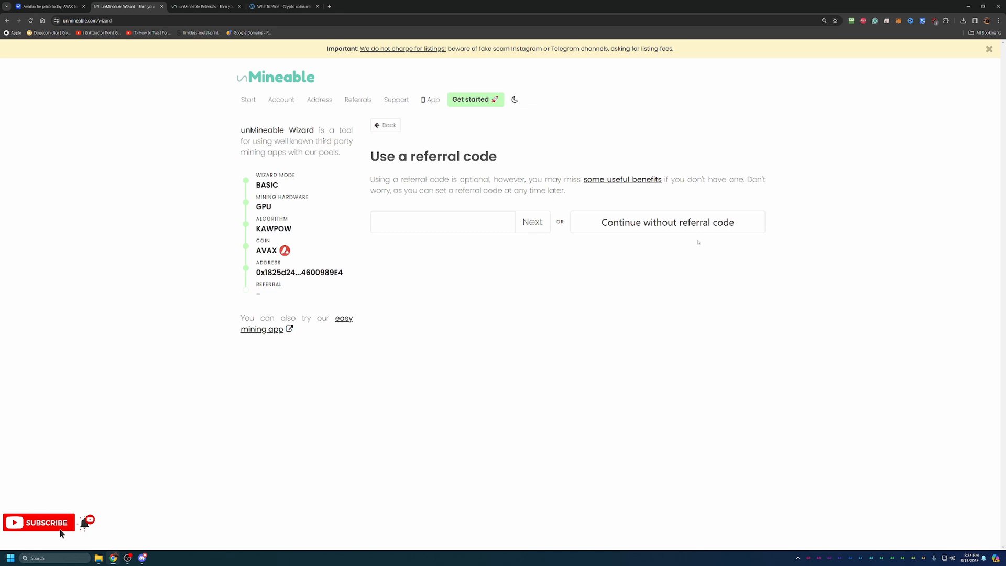
left_click(666, 222)
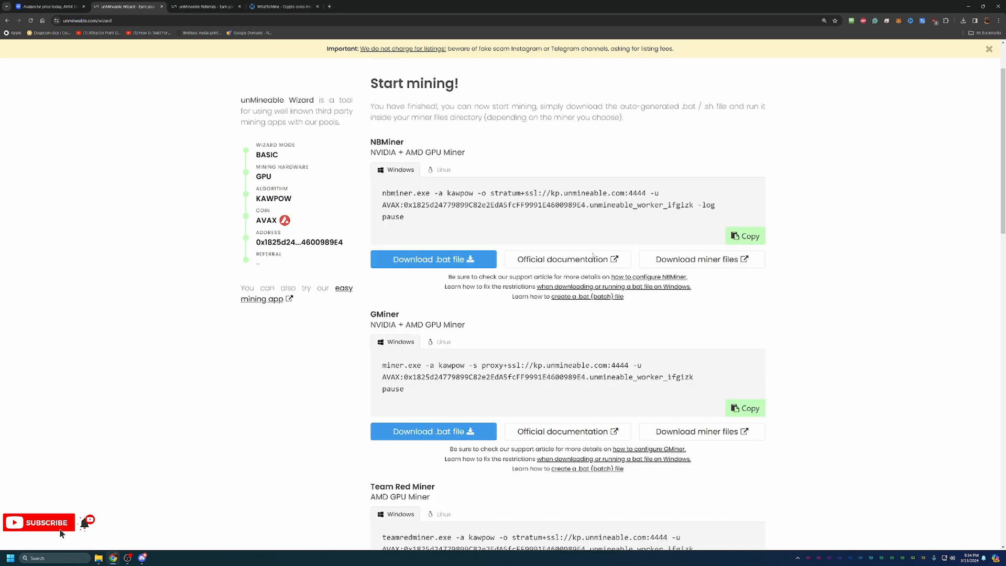
mouse_move(568, 137)
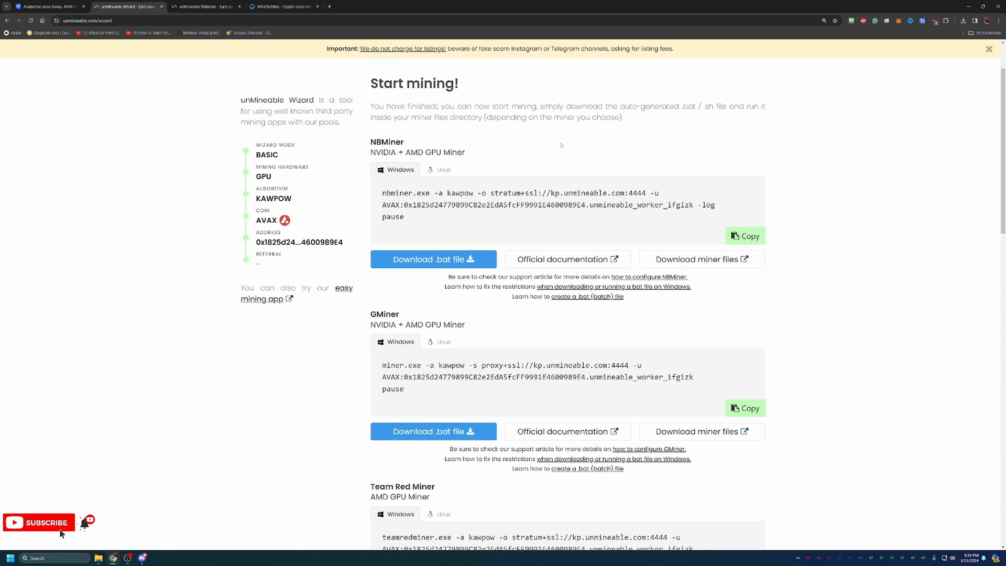
mouse_move(524, 169)
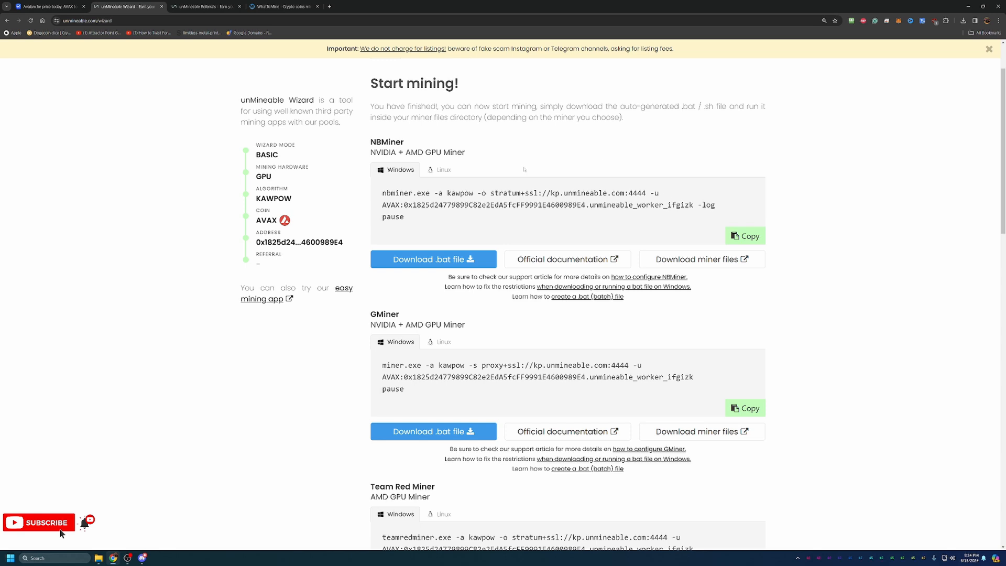
mouse_move(514, 178)
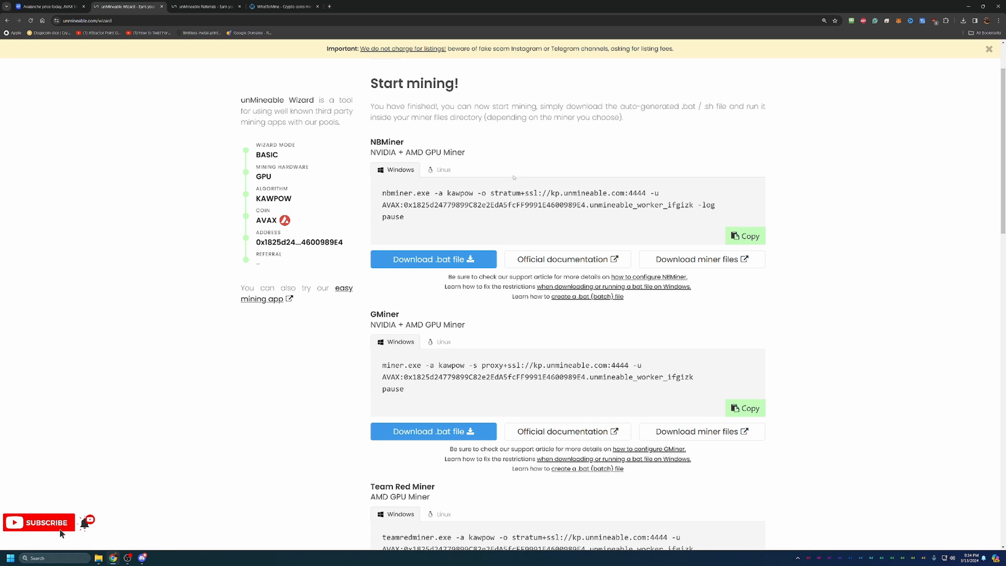
scroll("down", 3)
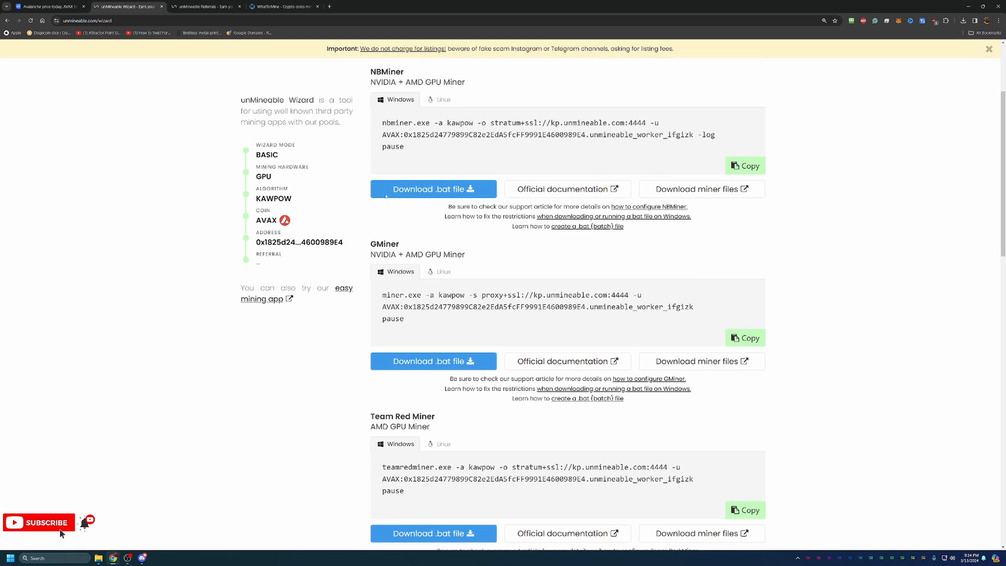
scroll("down", 3)
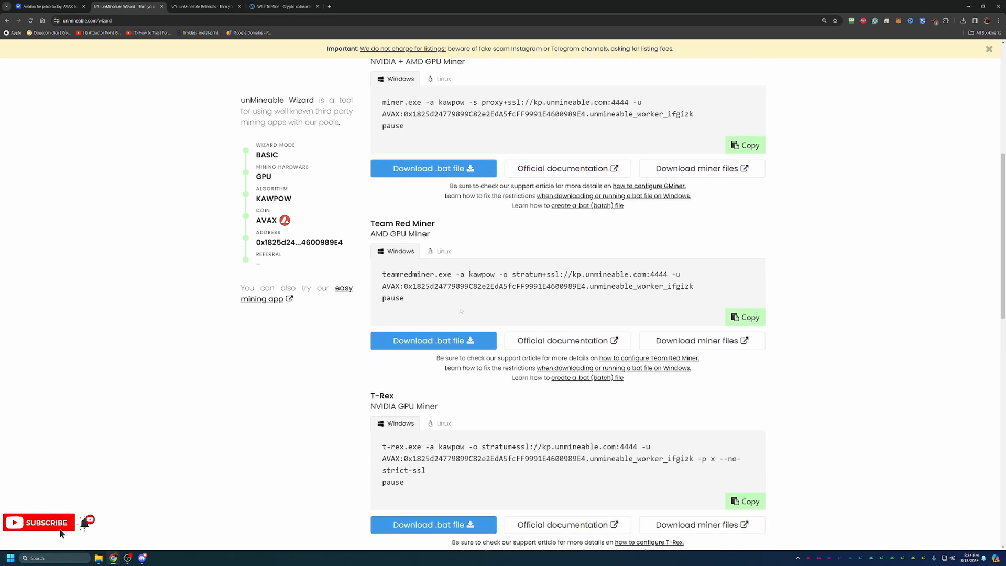
scroll("down", 3)
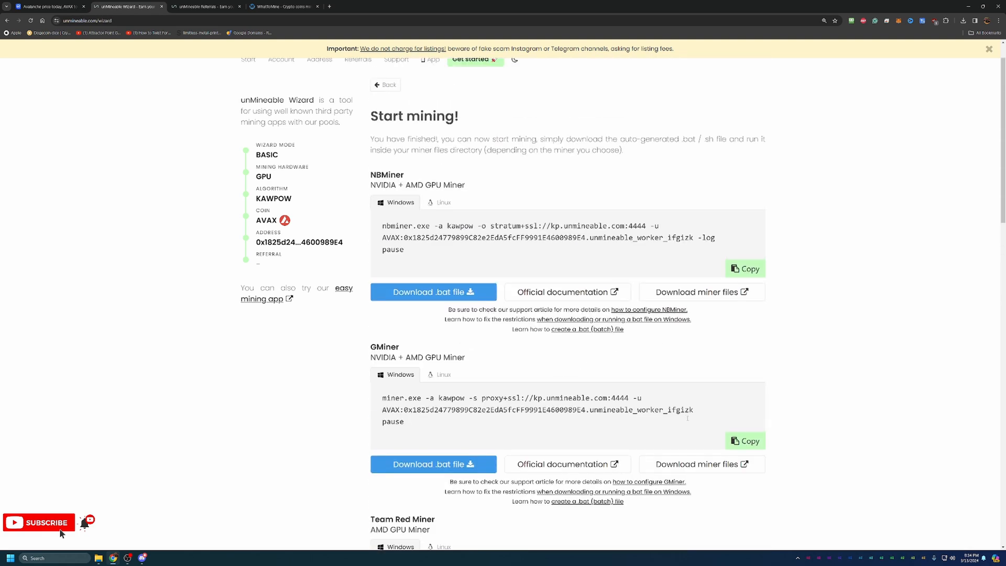
scroll("down", 3)
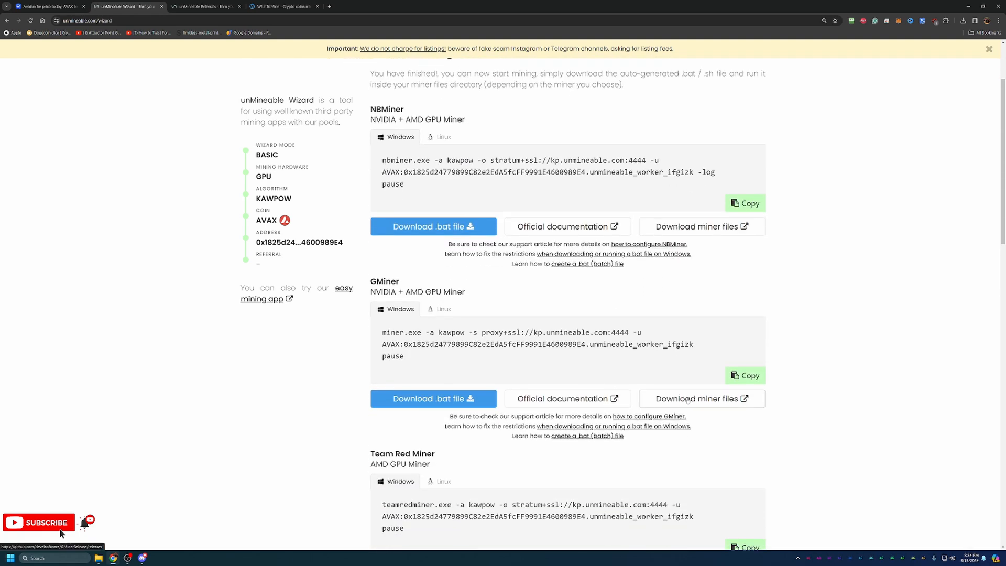
- Open GMiner's GitHub releases page for version 3.44, then return to the wizard
left_click(697, 398)
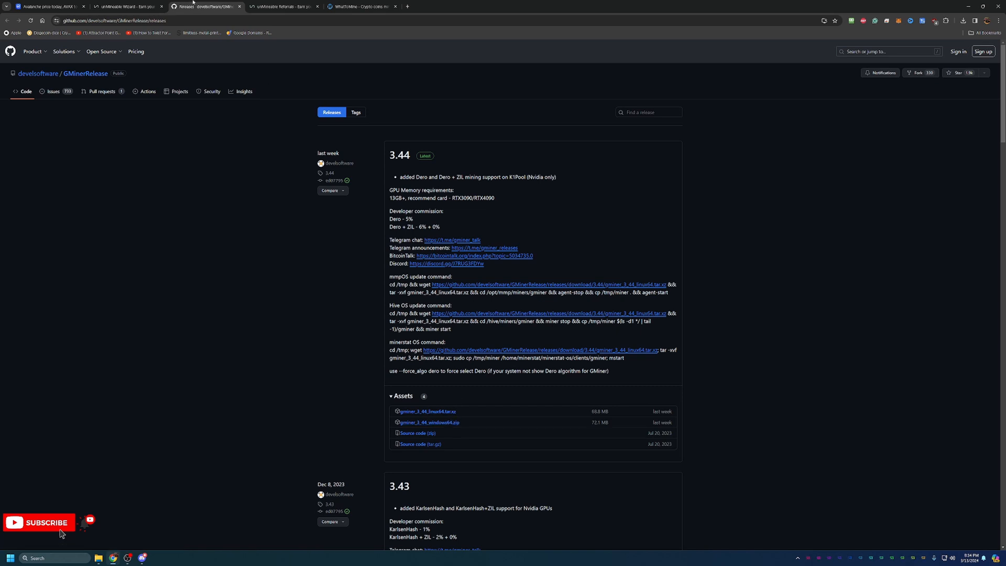
left_click(126, 5)
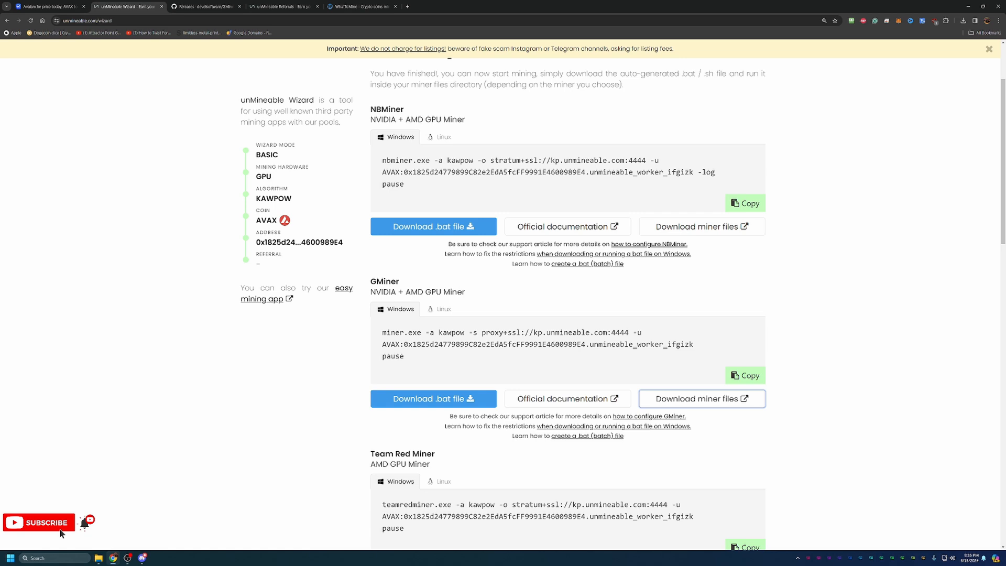
- Open the gminer_3_43_windows64 folder and select the AVAX Kawpow batch file
left_click(700, 398)
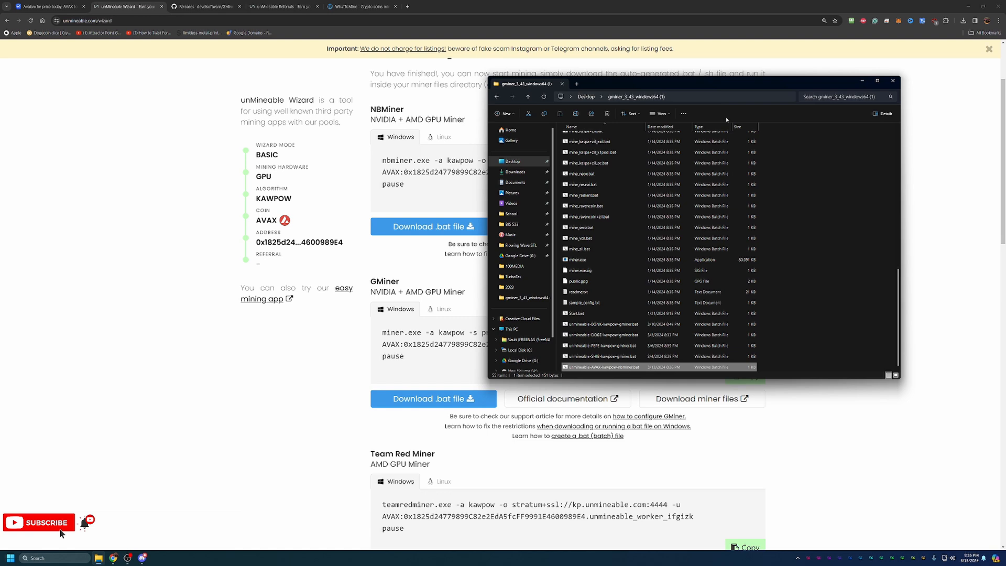
mouse_move(795, 61)
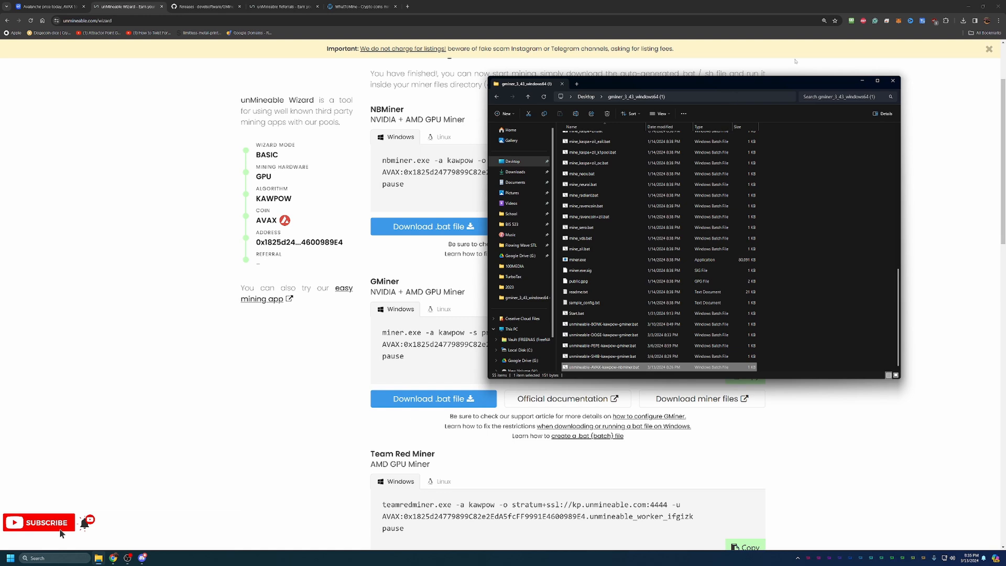
mouse_move(793, 62)
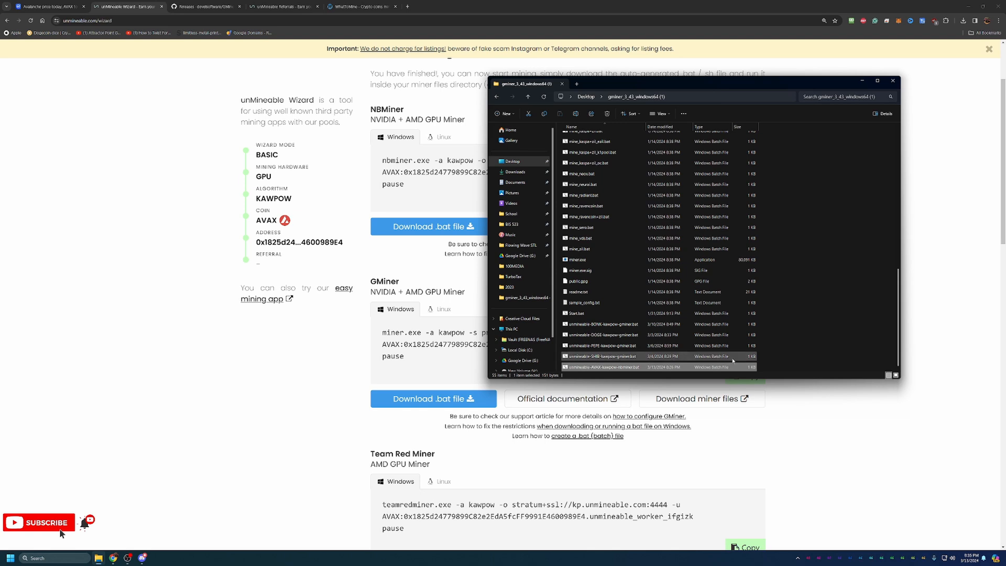
left_click(601, 323)
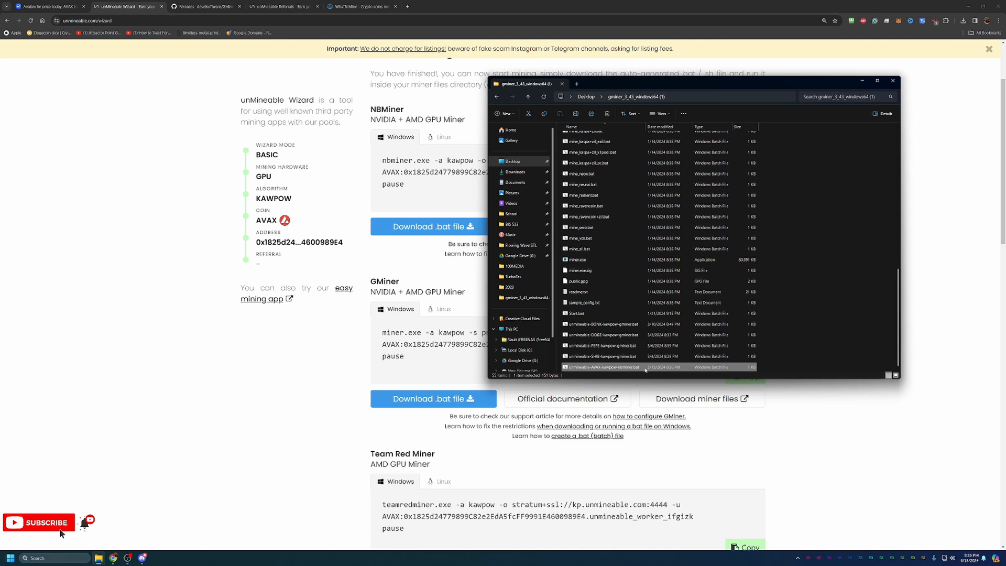
mouse_move(641, 366)
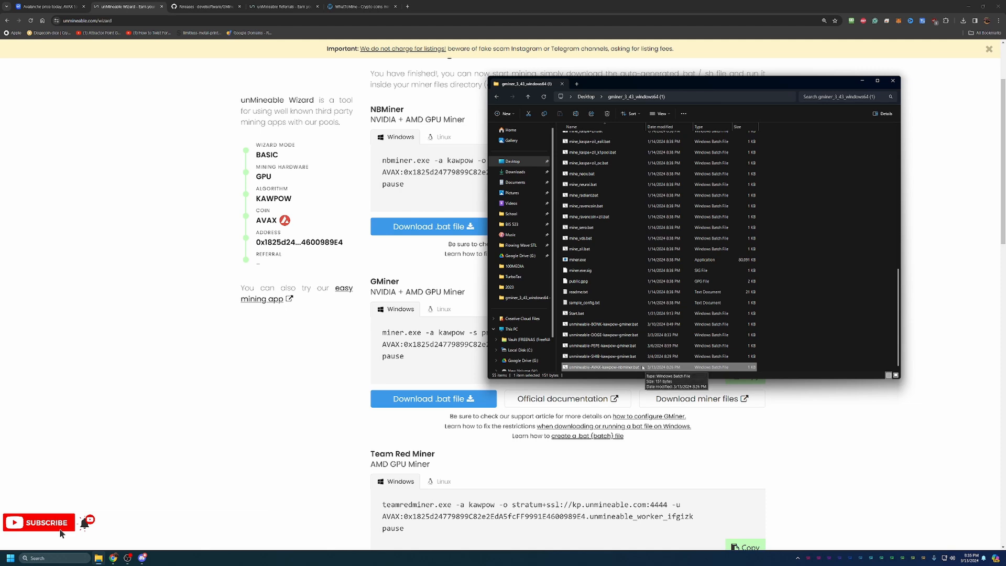
- Launch the AVAX Kawpow batch file, choosing More info then Run anyway
double_click(601, 367)
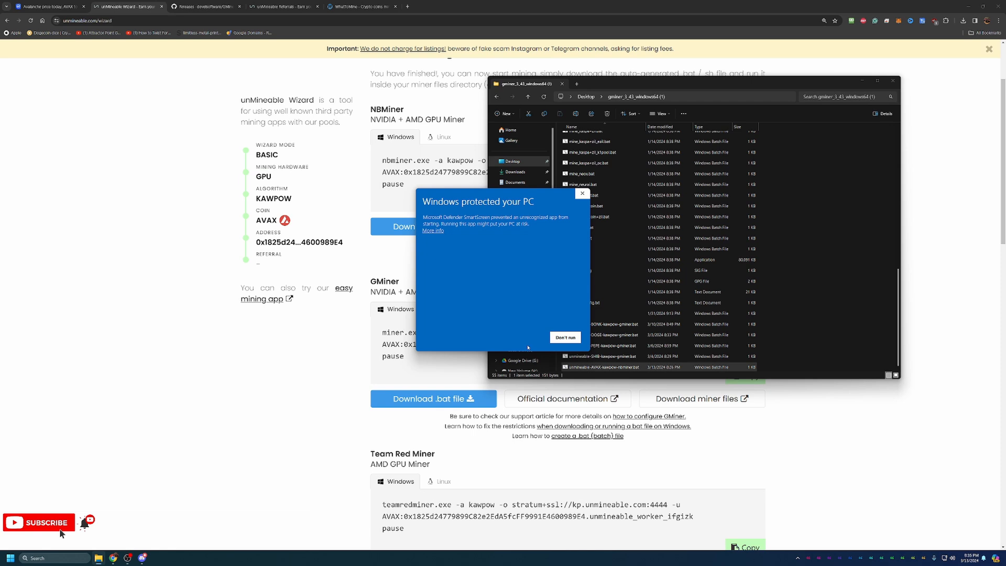
mouse_move(441, 231)
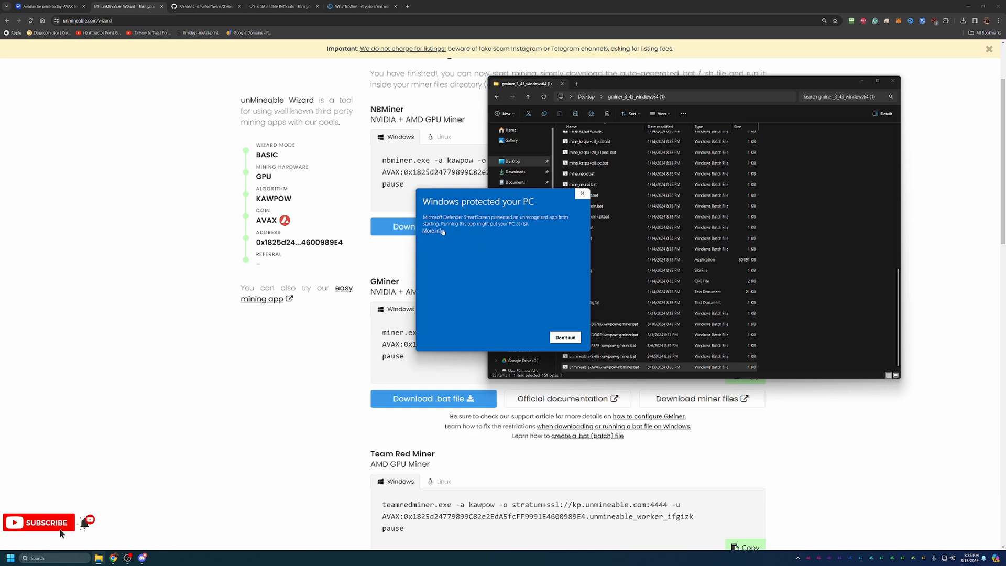
left_click(431, 231)
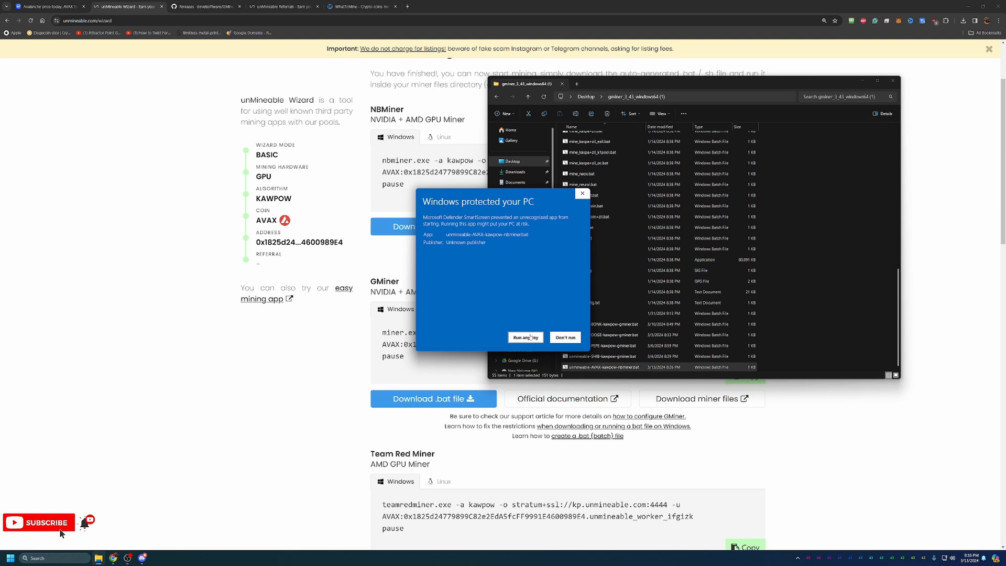
left_click(525, 337)
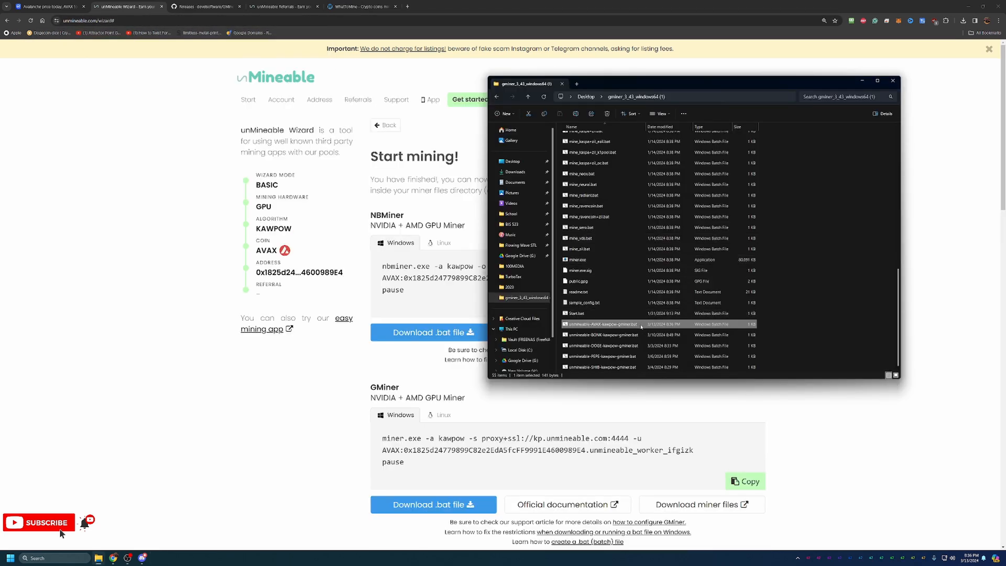
- Launch unmineable-AVAX-kawpow-gminer.bat past the security warning, then return to the unMineable page
double_click(599, 323)
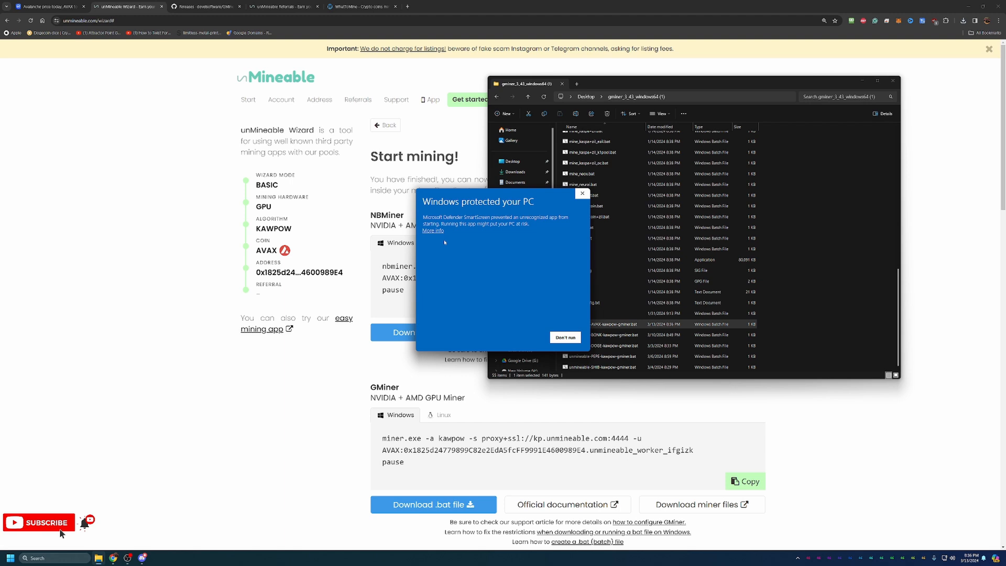
left_click(565, 336)
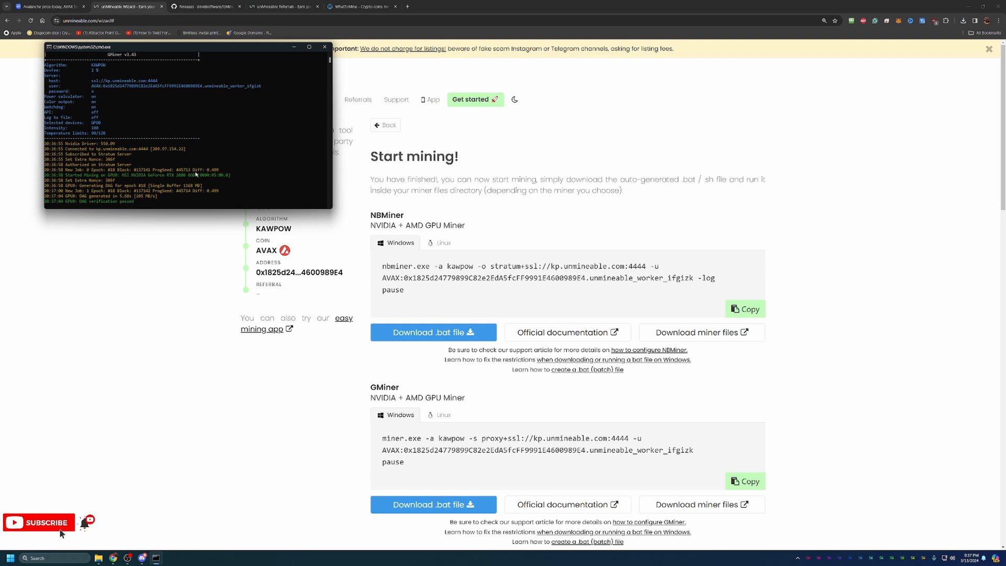
left_click(323, 46)
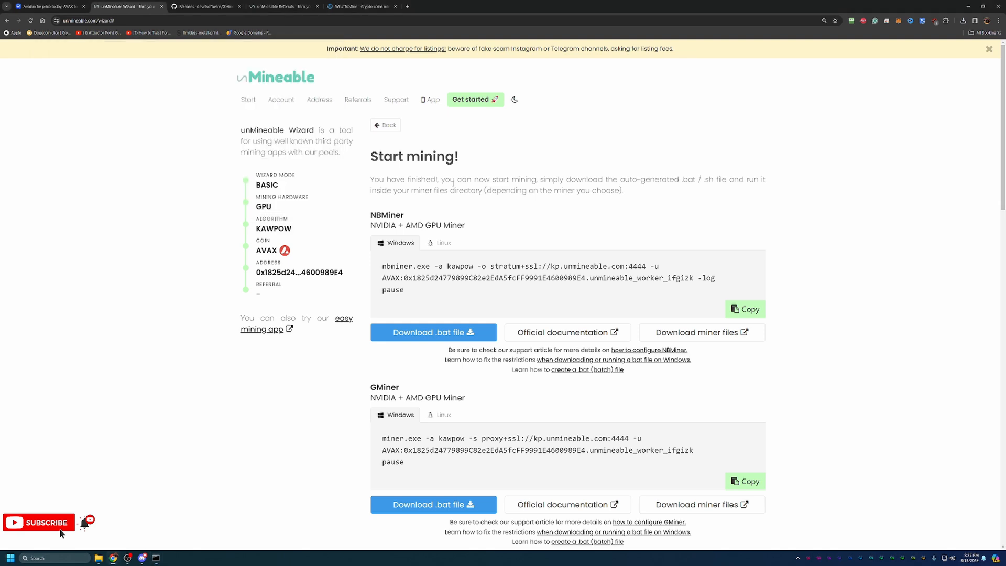
mouse_move(281, 99)
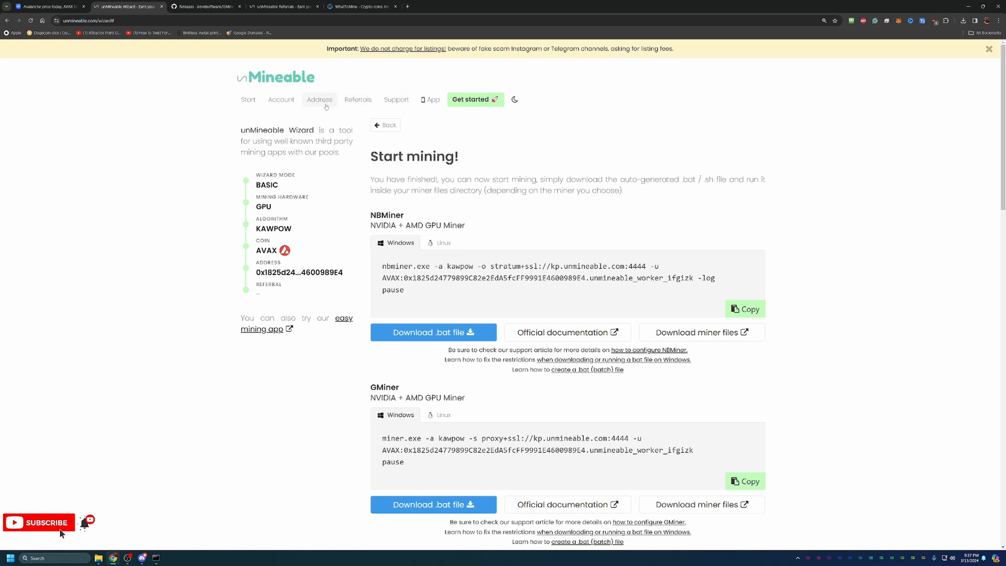
- Look up the AVAX address stats (zero balance, workers offline), then head back home
left_click(319, 100)
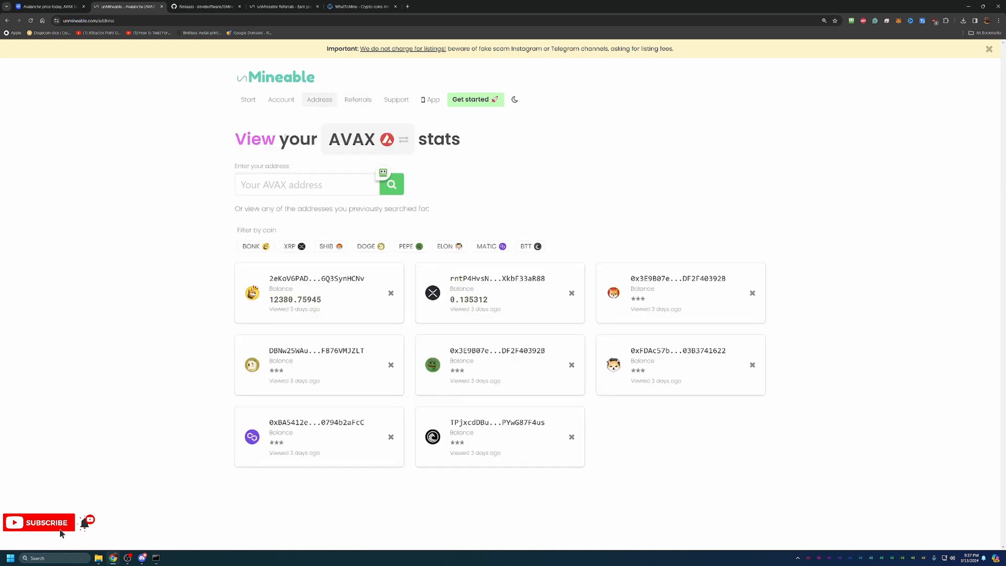
left_click(307, 185)
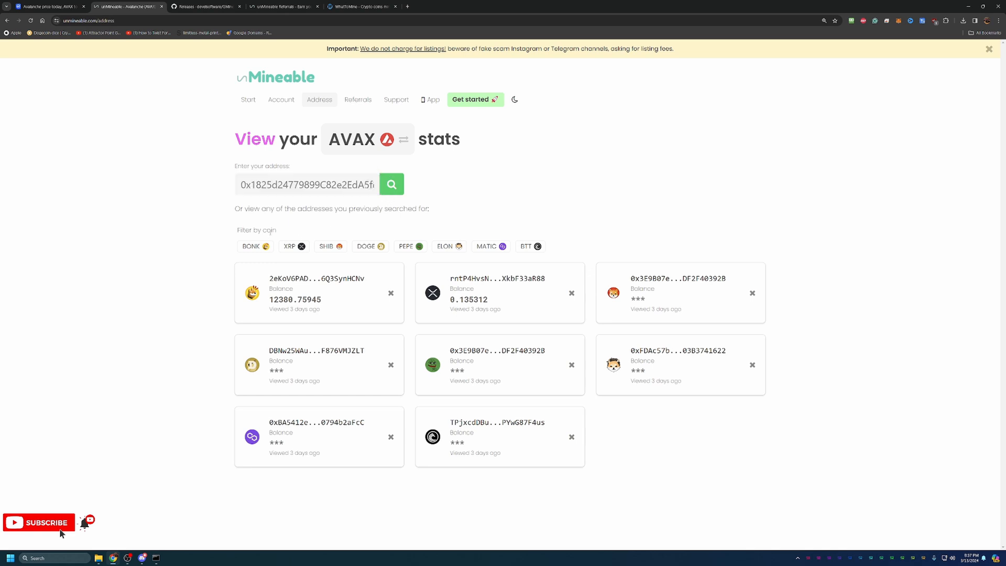
left_click(391, 184)
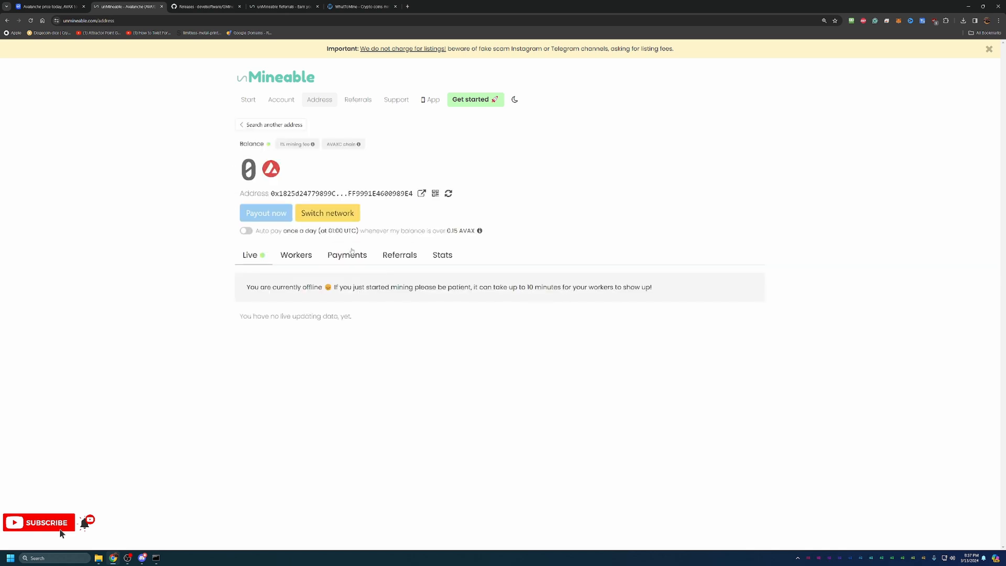
mouse_move(398, 319)
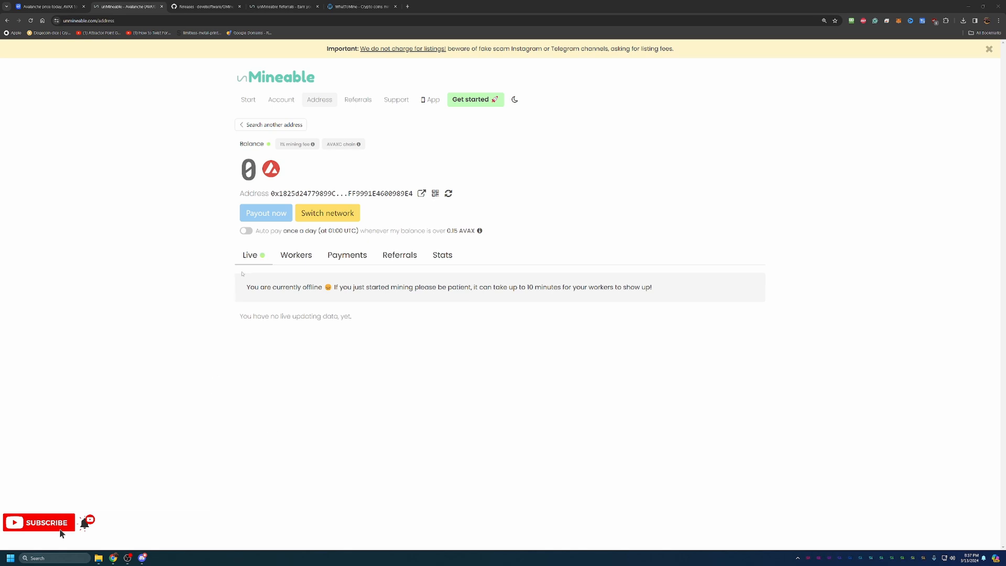
mouse_move(346, 280)
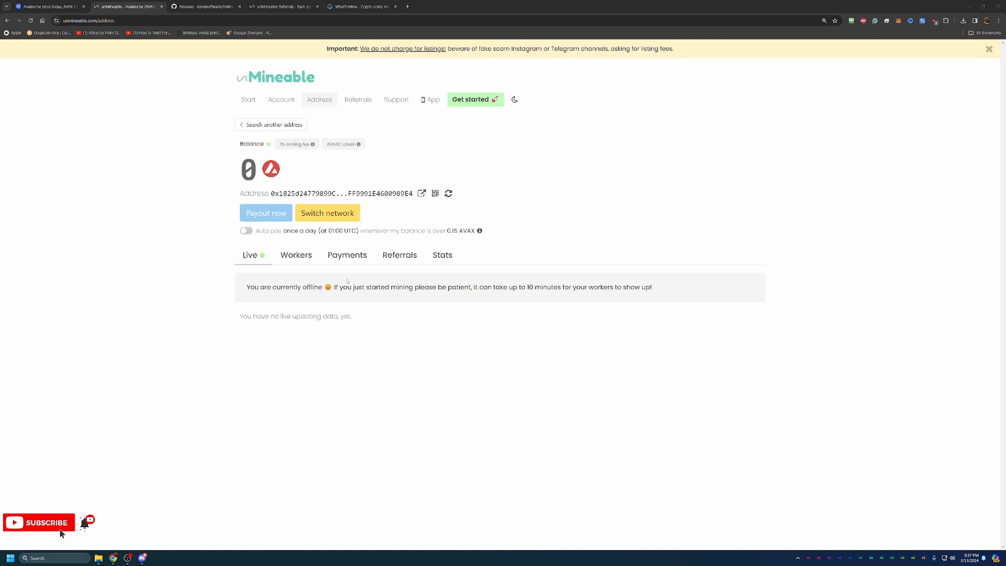
mouse_move(343, 283)
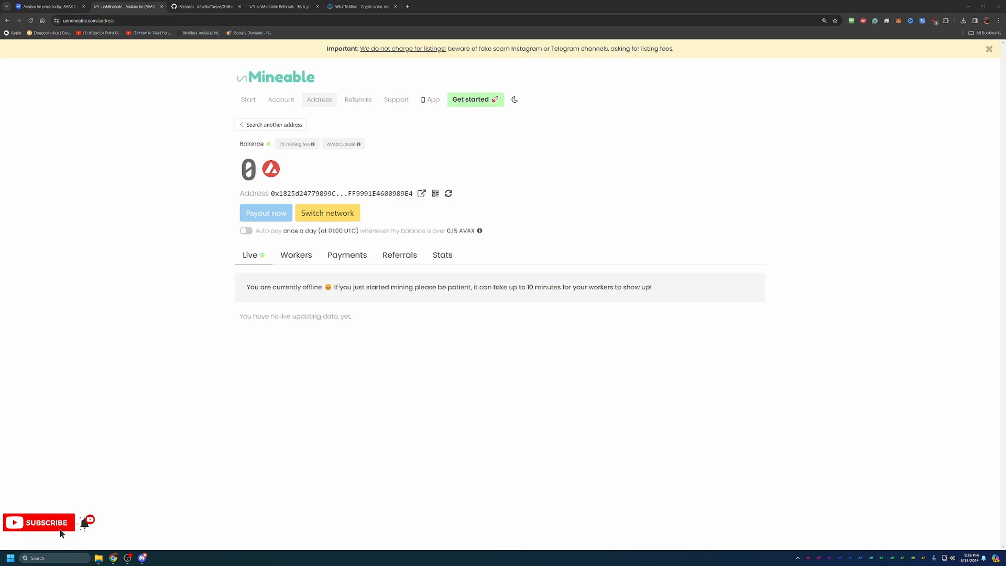
left_click(280, 100)
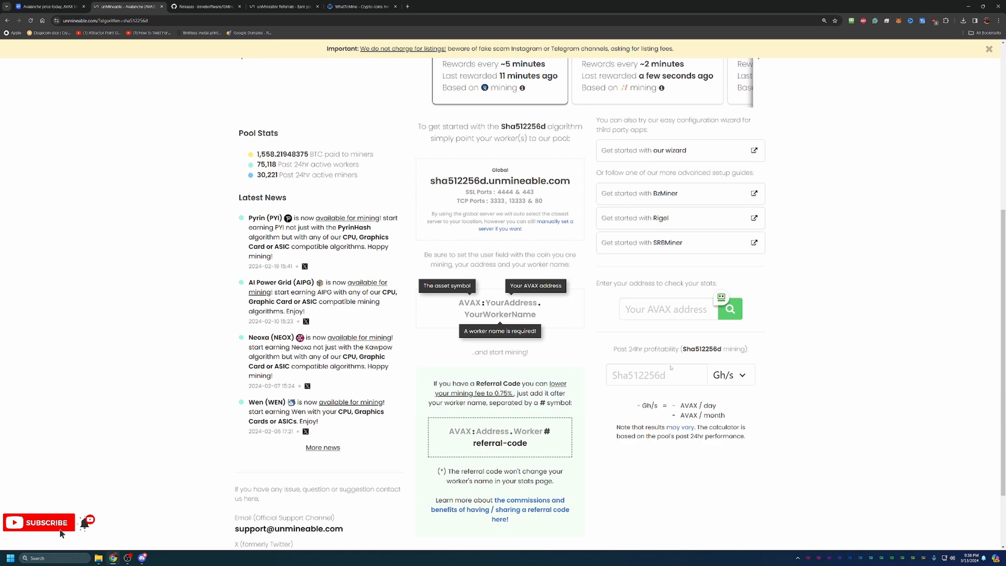
- Calculate Kawpow profitability for 30 MH/s: 0.00885278 AVAX daily, 0.26558361 AVAX monthly
scroll("up", 3)
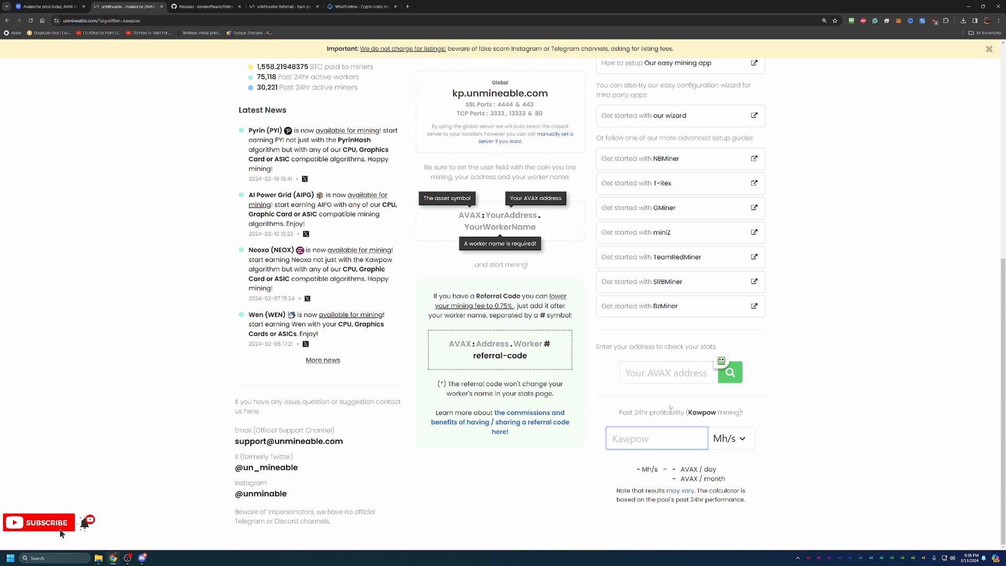
type("30")
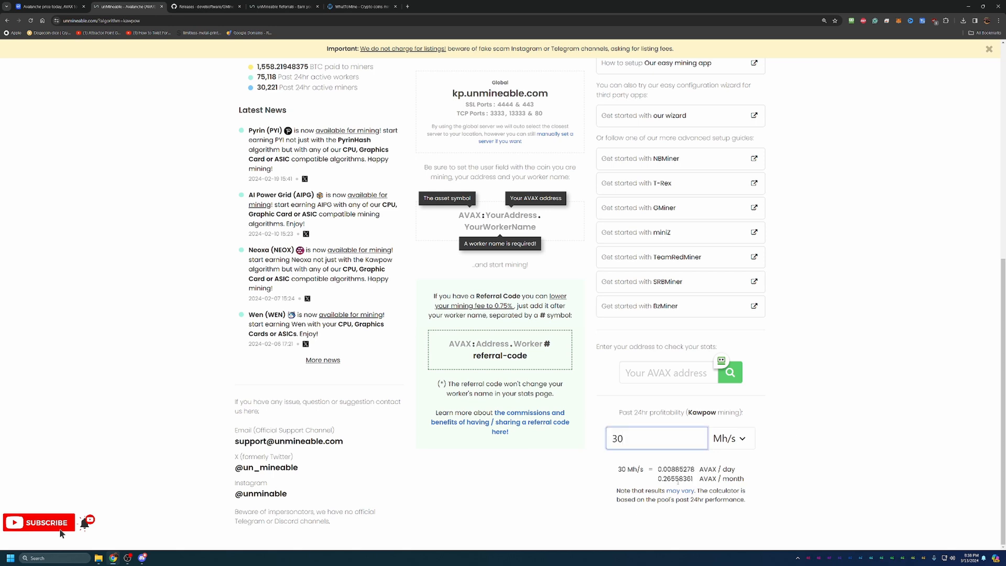
left_click(654, 438)
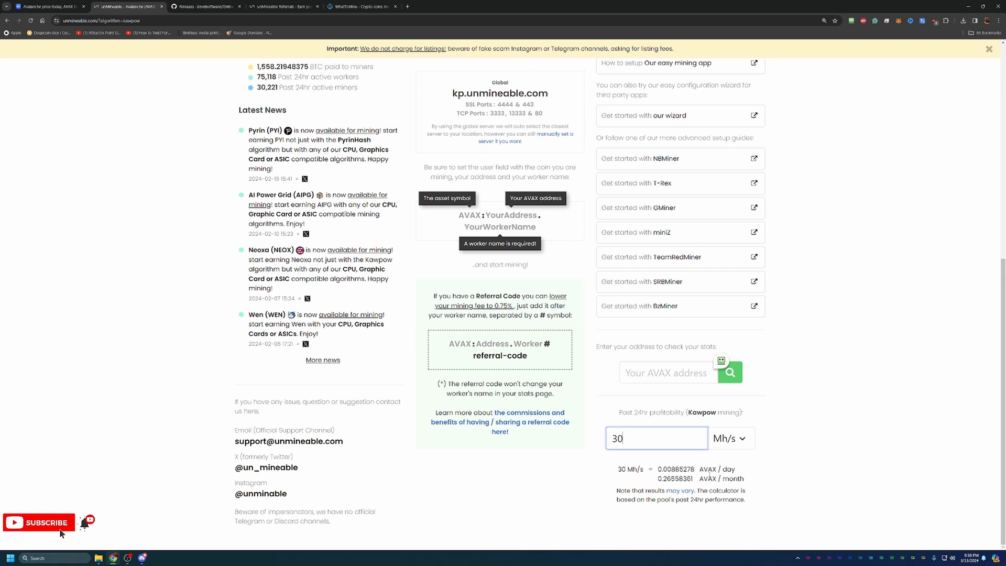